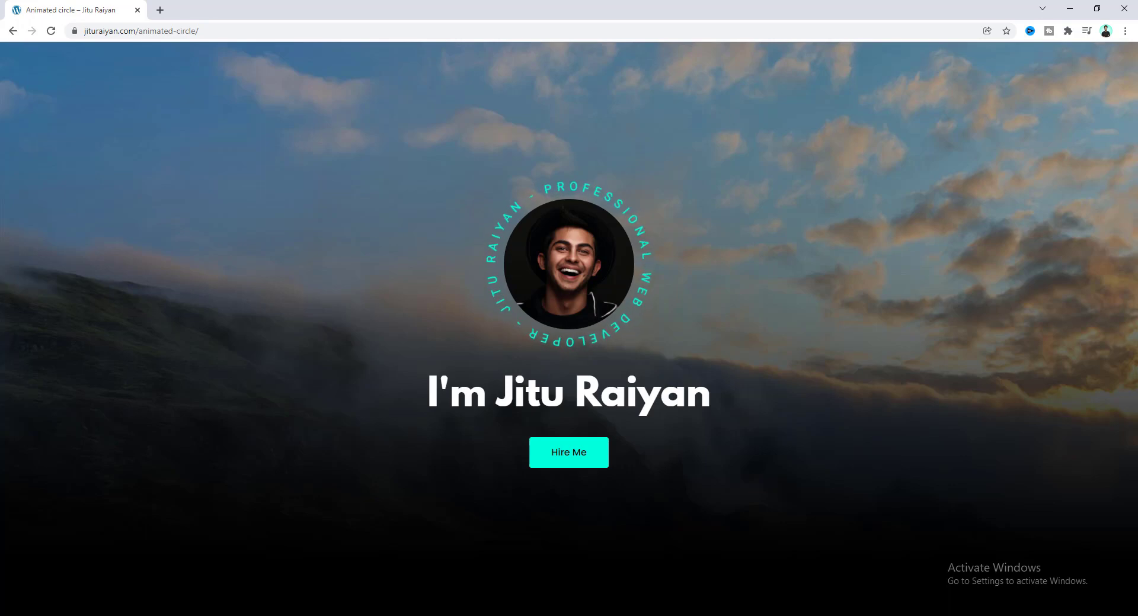
mouse_move(890, 317)
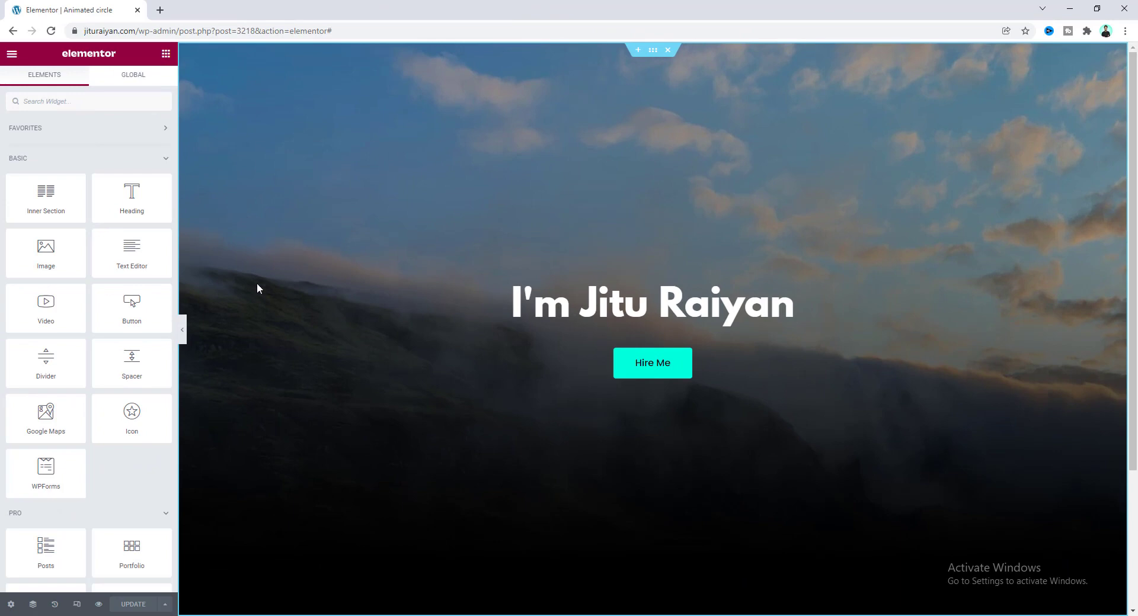
Step: Place a Text Path widget above the 'I'm Jitu Raiyan' heading, found by searching 'text'
left_click(650, 302)
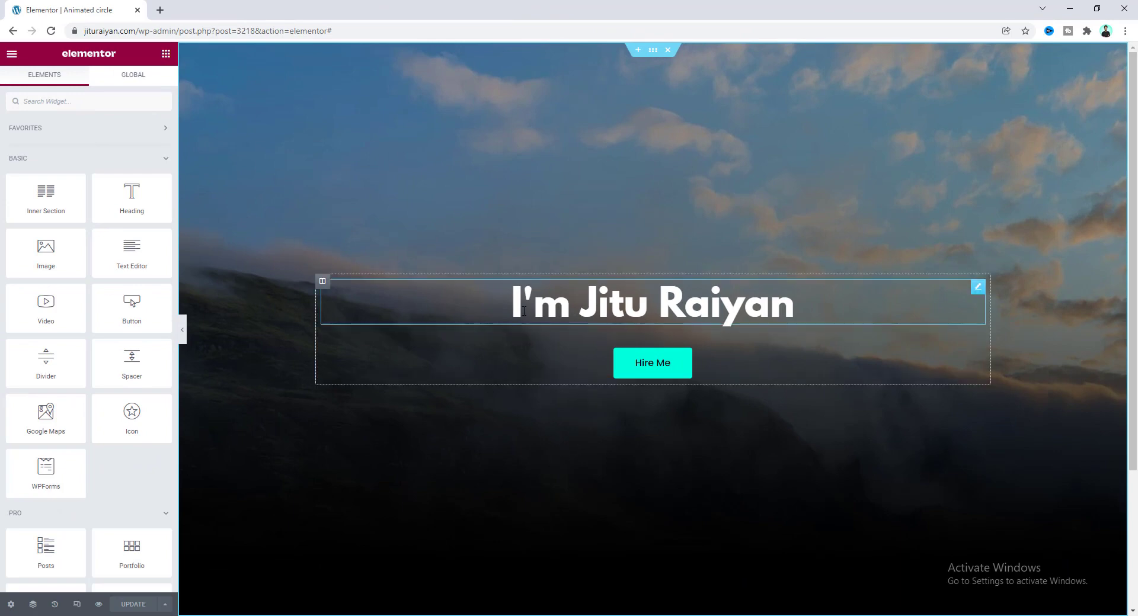
left_click(588, 351)
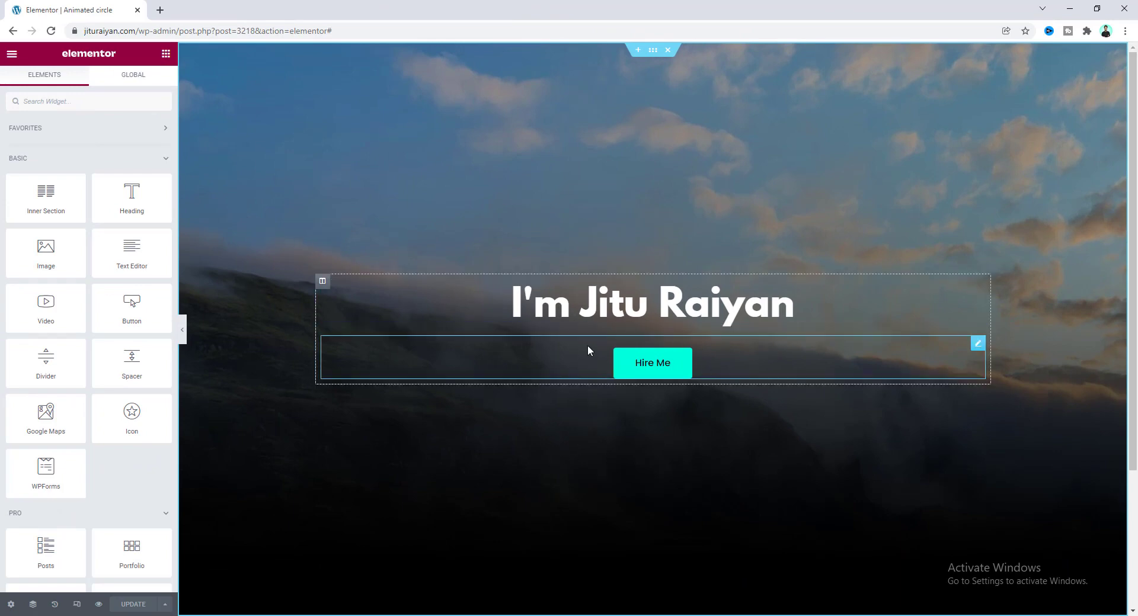
mouse_move(566, 365)
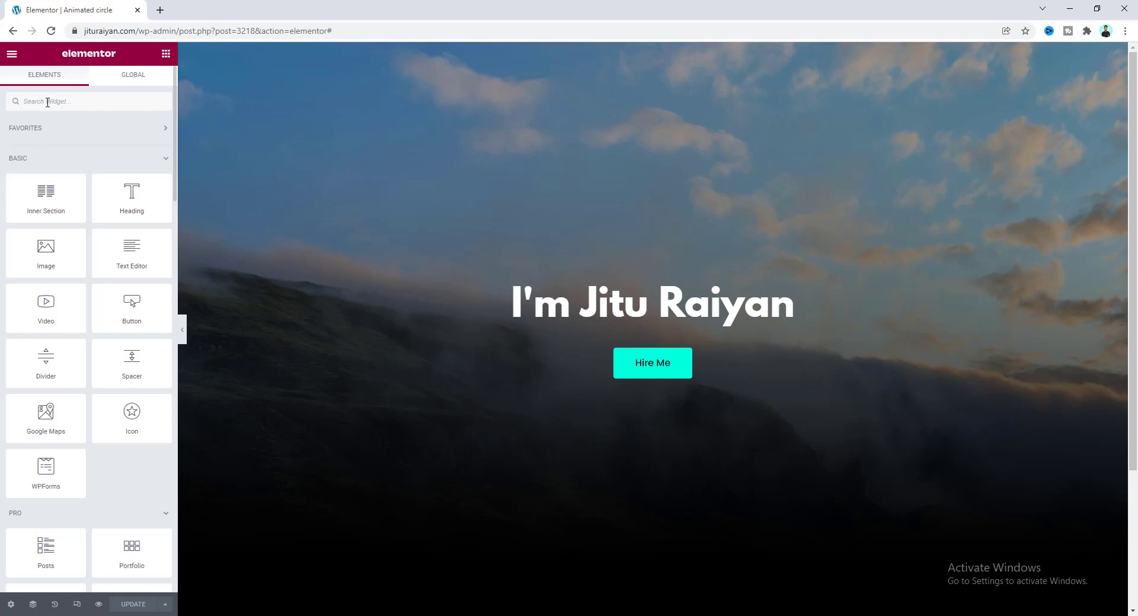
type("text")
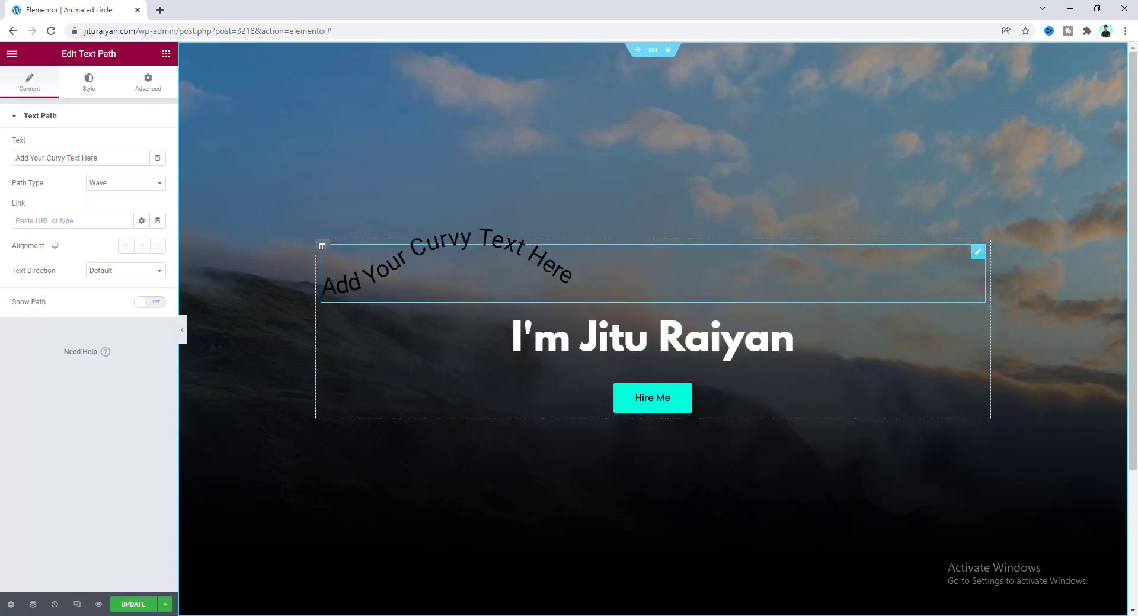
mouse_move(516, 282)
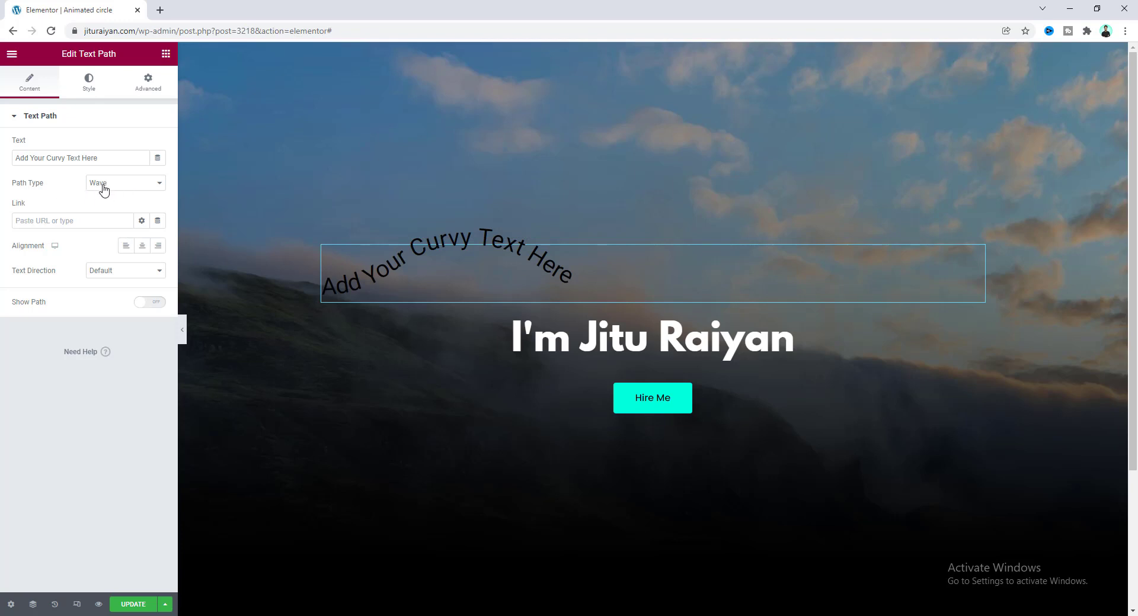
Step: Make the path a centred Circle reading 'JITU RAIYAN - PROFESSIONAL WEB DEVELOPER -'
left_click(123, 183)
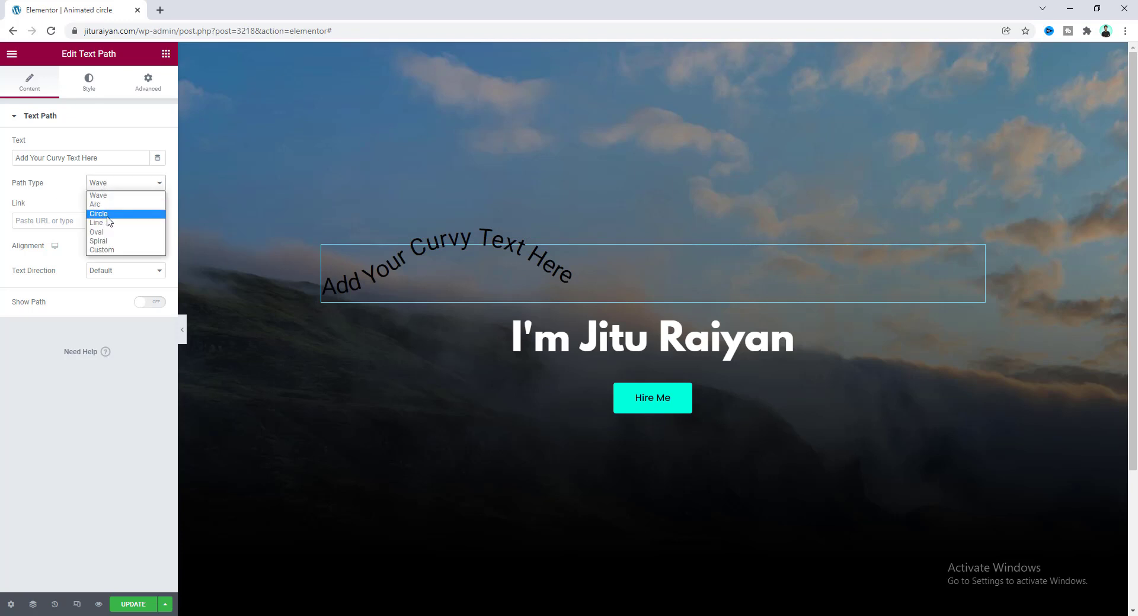
left_click(98, 213)
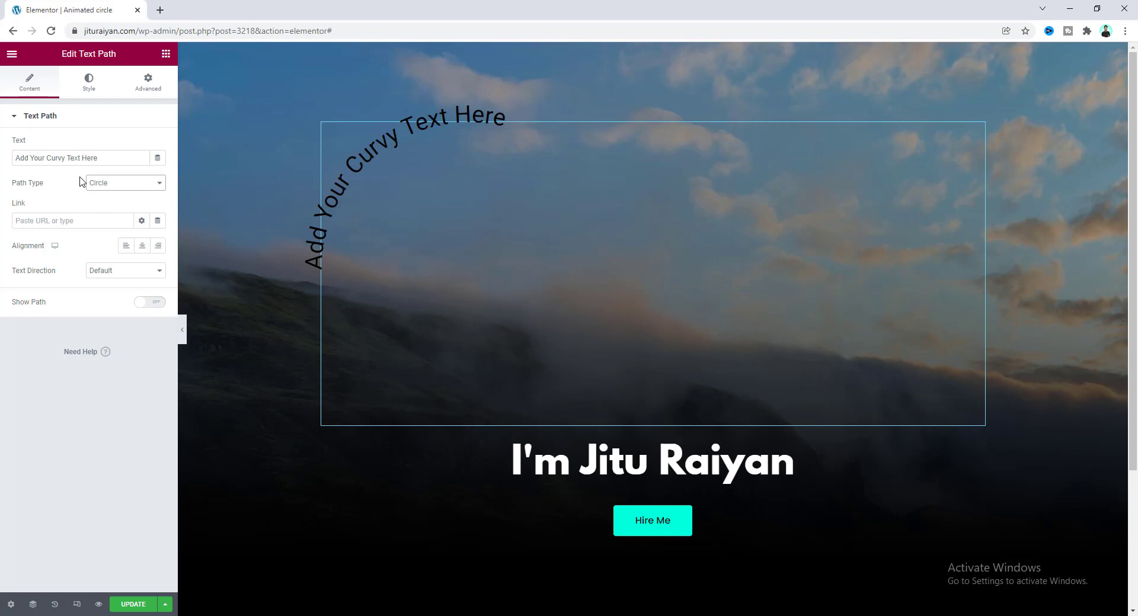
type("Ji")
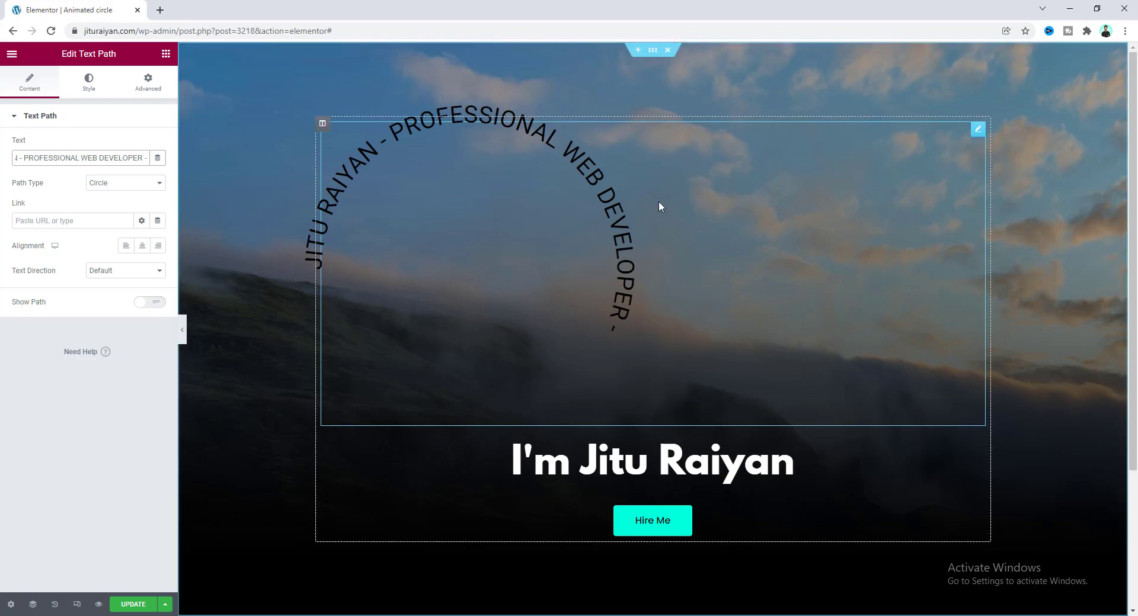
mouse_move(254, 330)
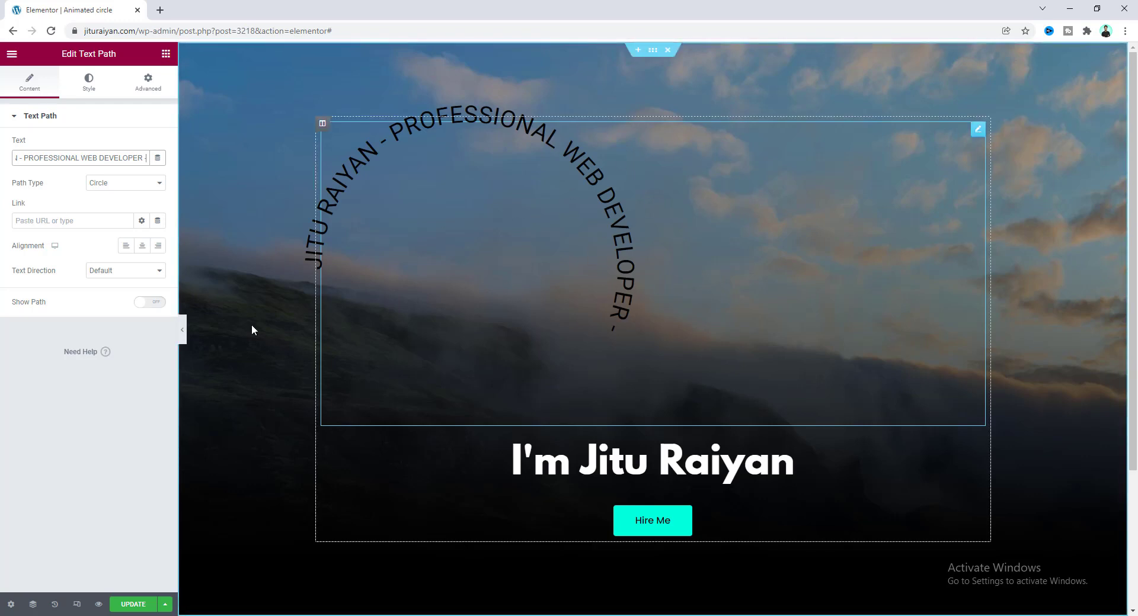
left_click(141, 246)
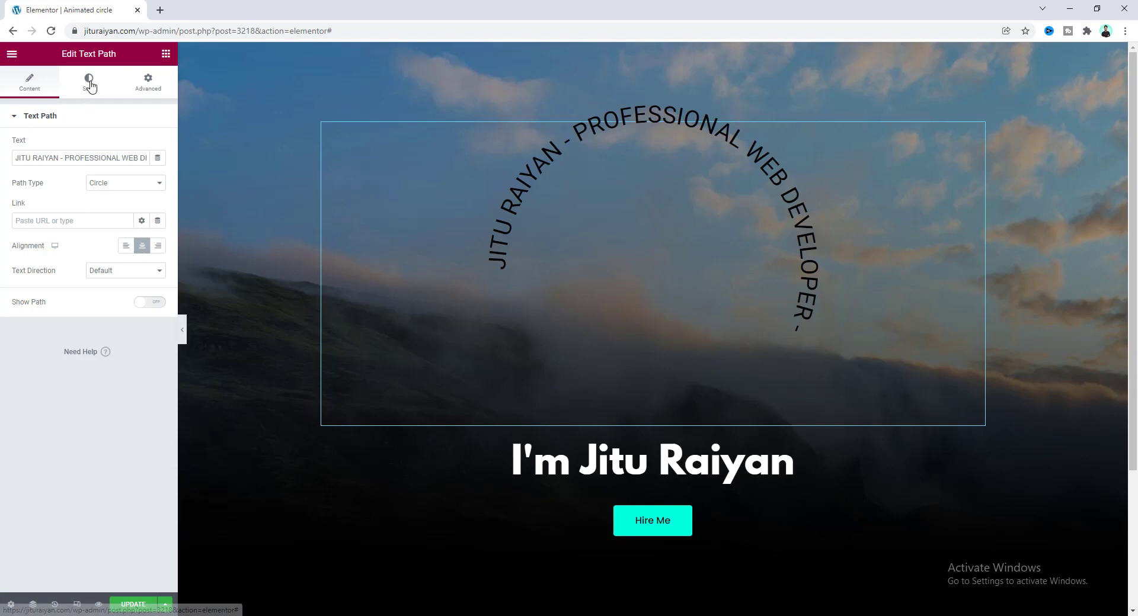
Step: Reduce the text path Size from 500 to 250 in its Style settings
left_click(89, 82)
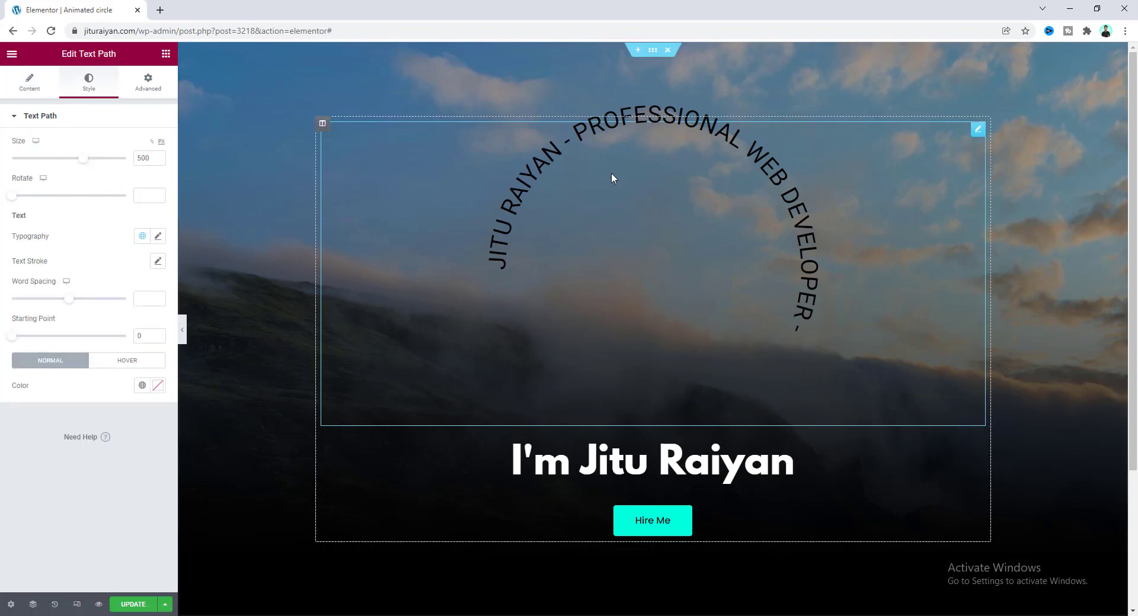
mouse_move(296, 282)
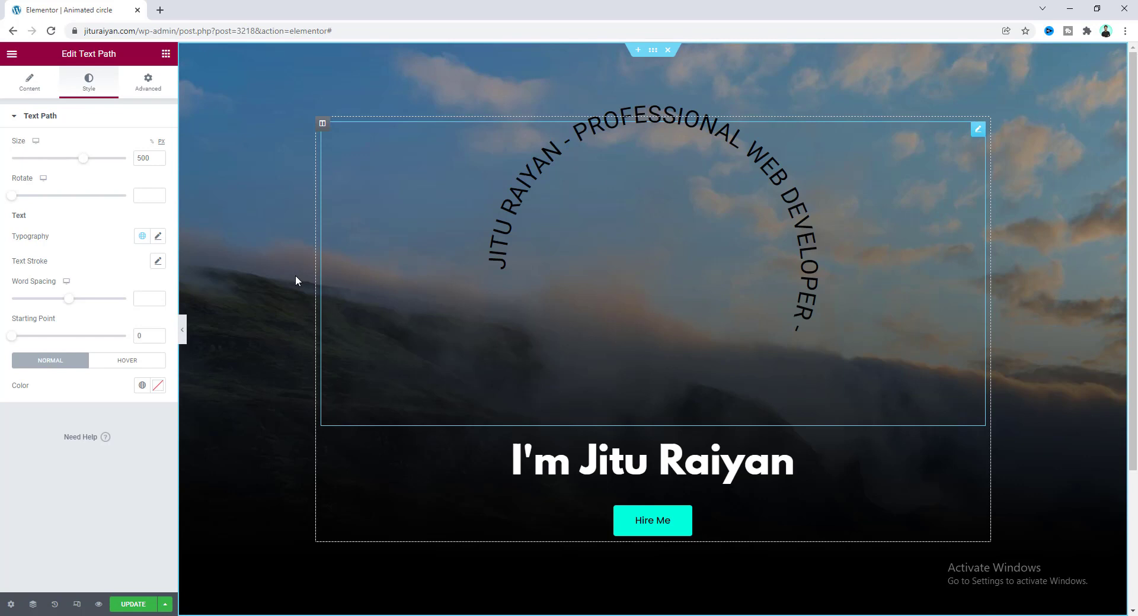
left_click_drag(83, 157, 78, 157)
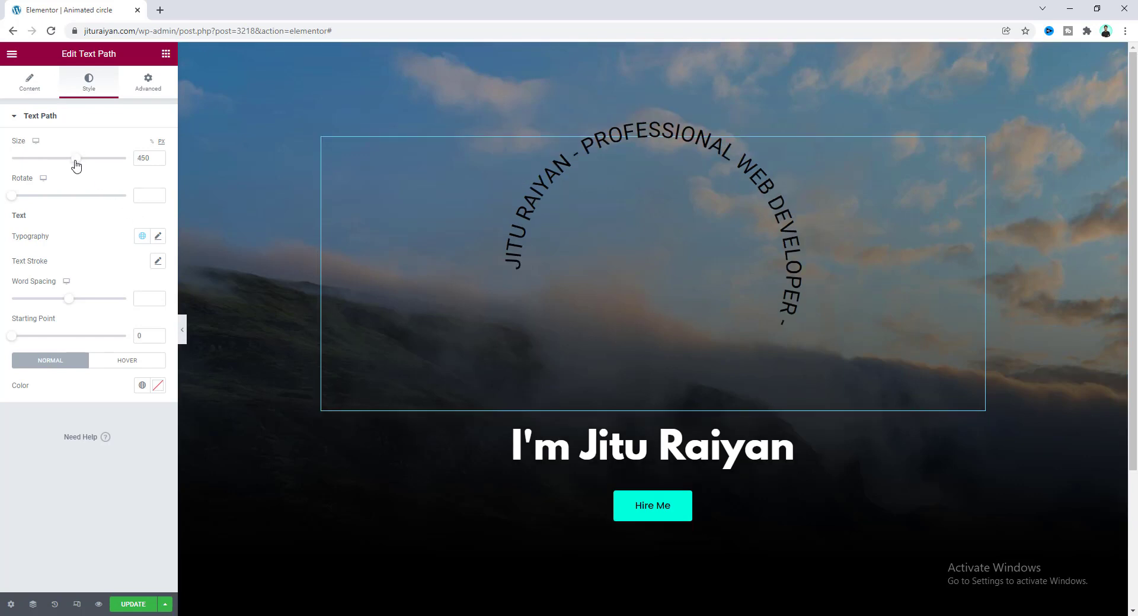
left_click_drag(79, 158, 47, 159)
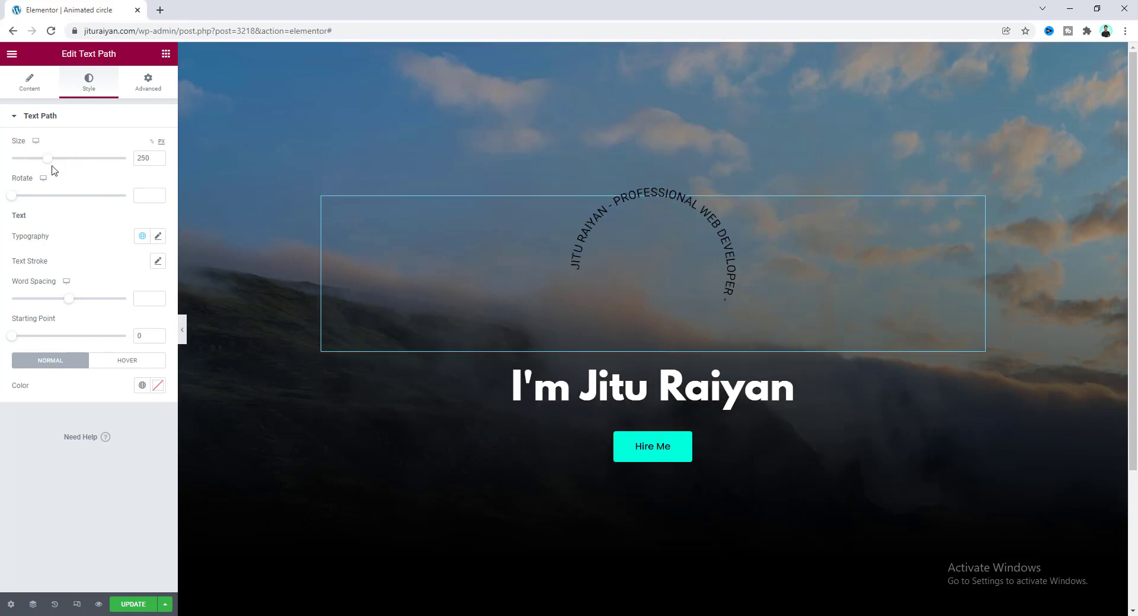
mouse_move(44, 178)
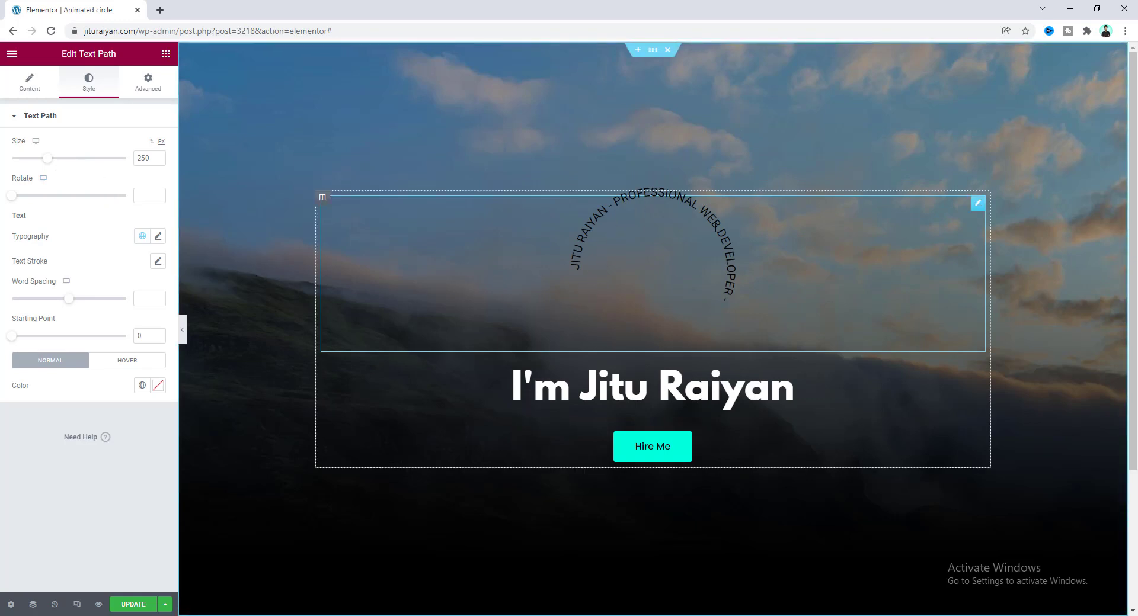
mouse_move(687, 311)
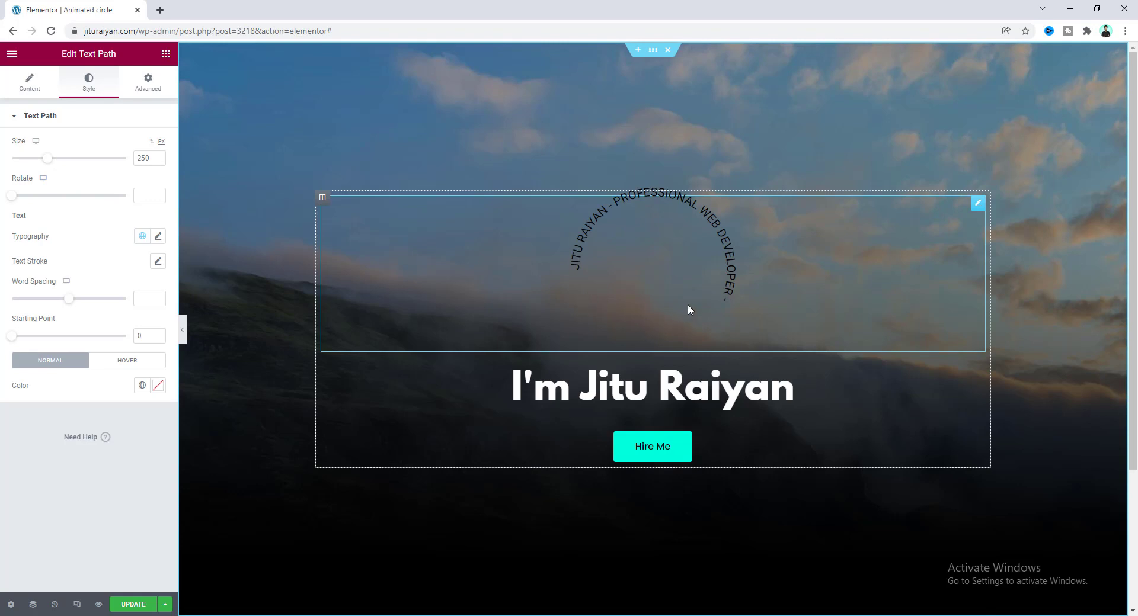
mouse_move(674, 323)
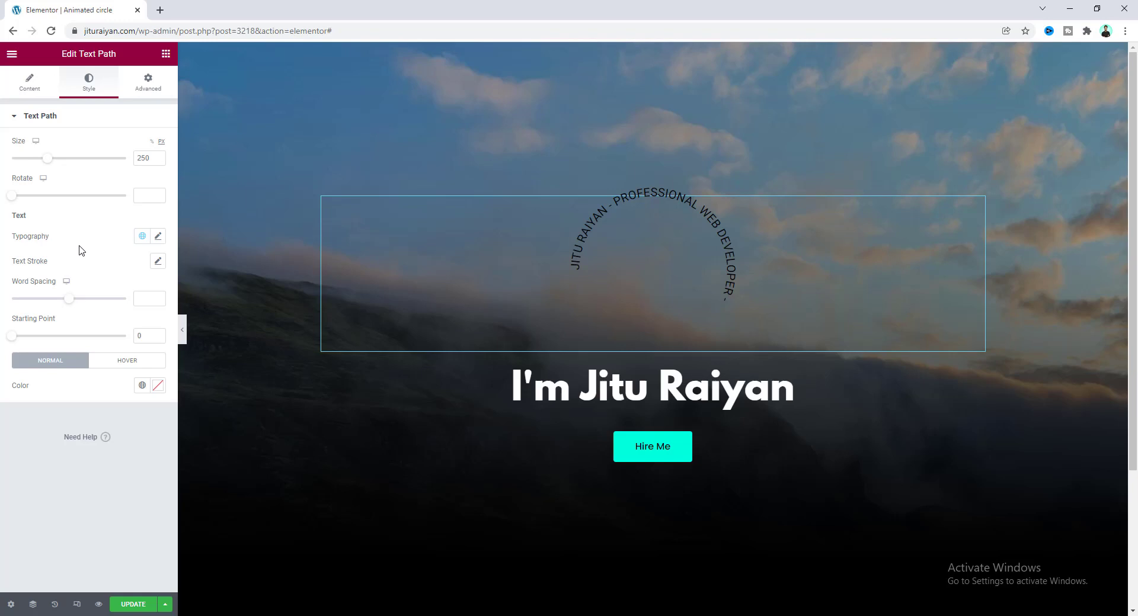
Step: Set the circular text typography to font size 20 with letter spacing 7.8
left_click(158, 236)
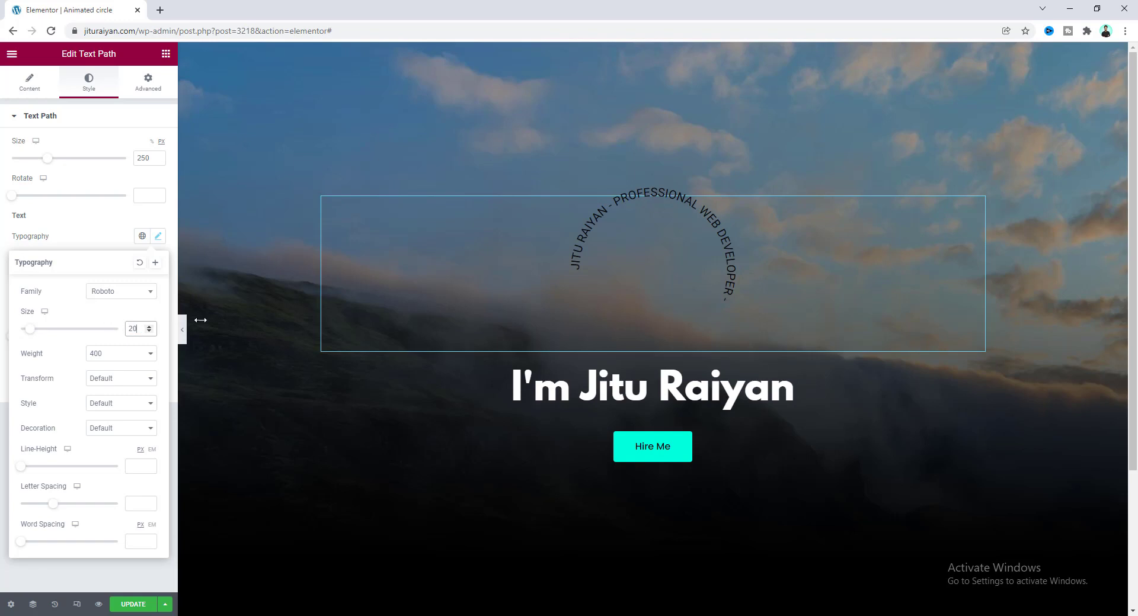
mouse_move(46, 499)
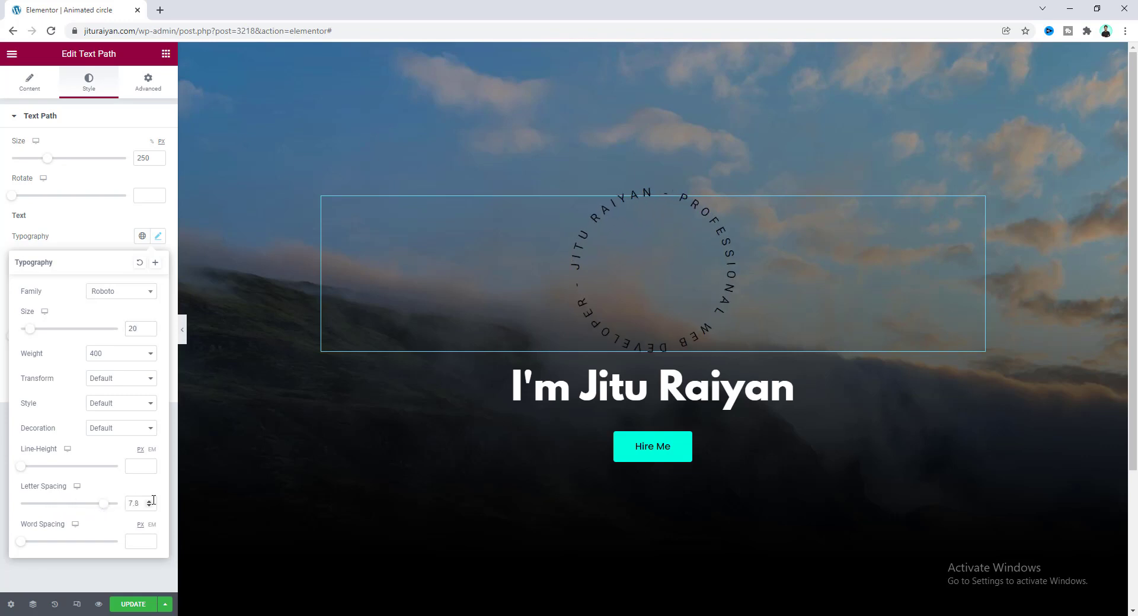
left_click(740, 274)
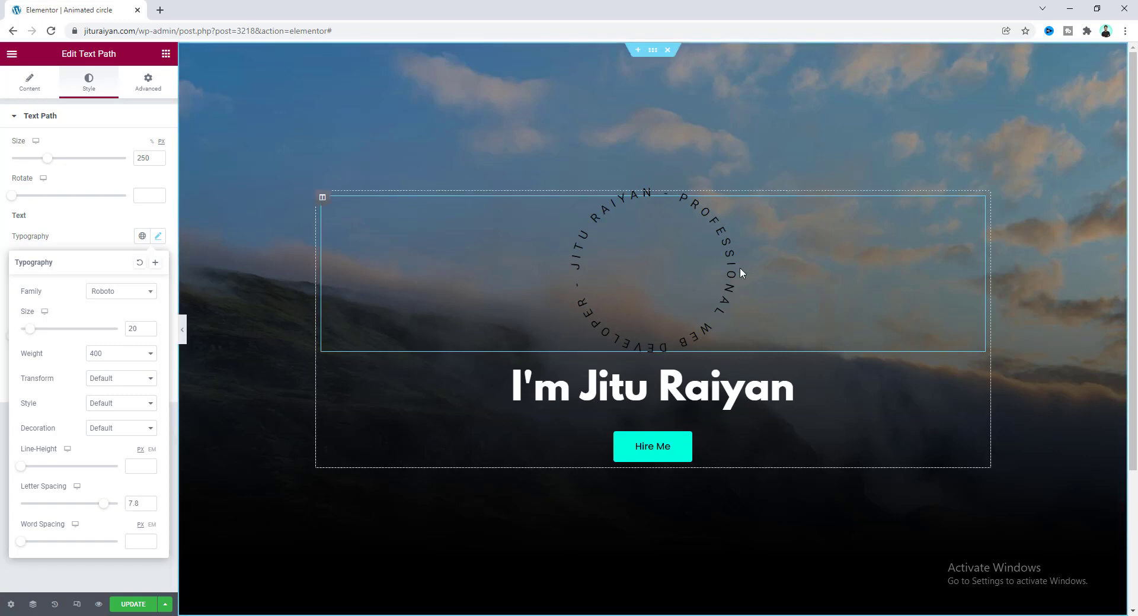
mouse_move(628, 213)
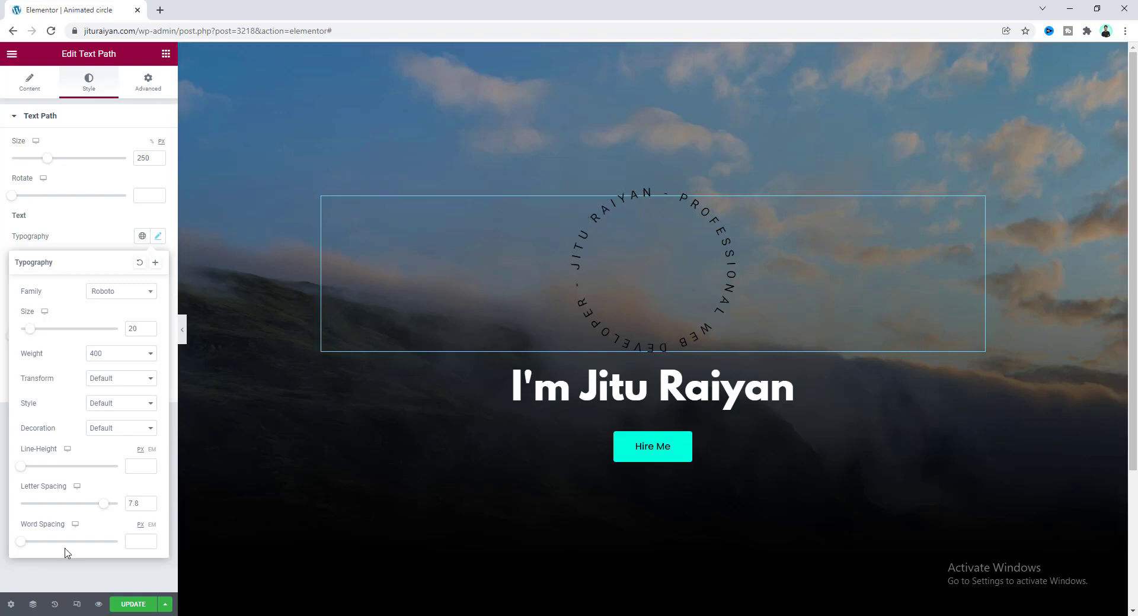
mouse_move(21, 542)
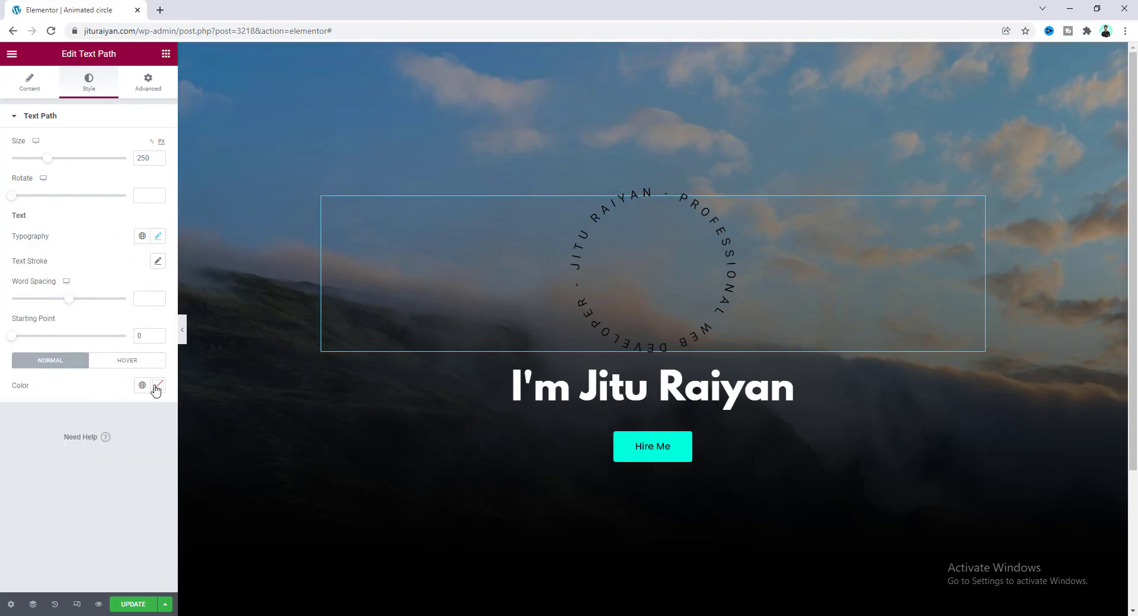
Step: Change the text path's Normal colour from black to cyan
left_click(156, 385)
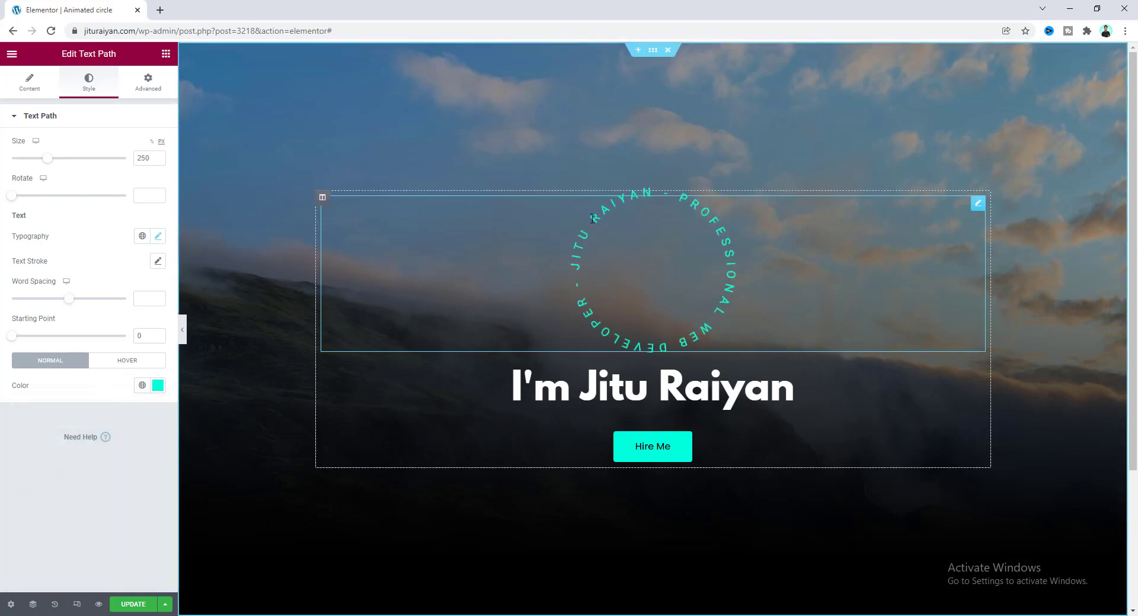
mouse_move(601, 302)
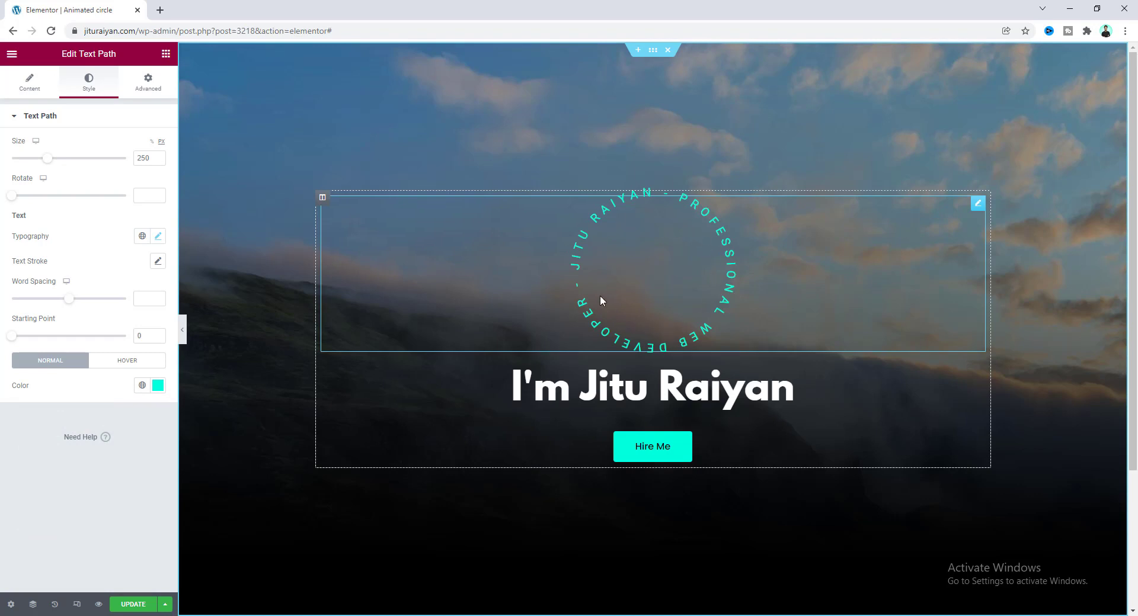
mouse_move(656, 208)
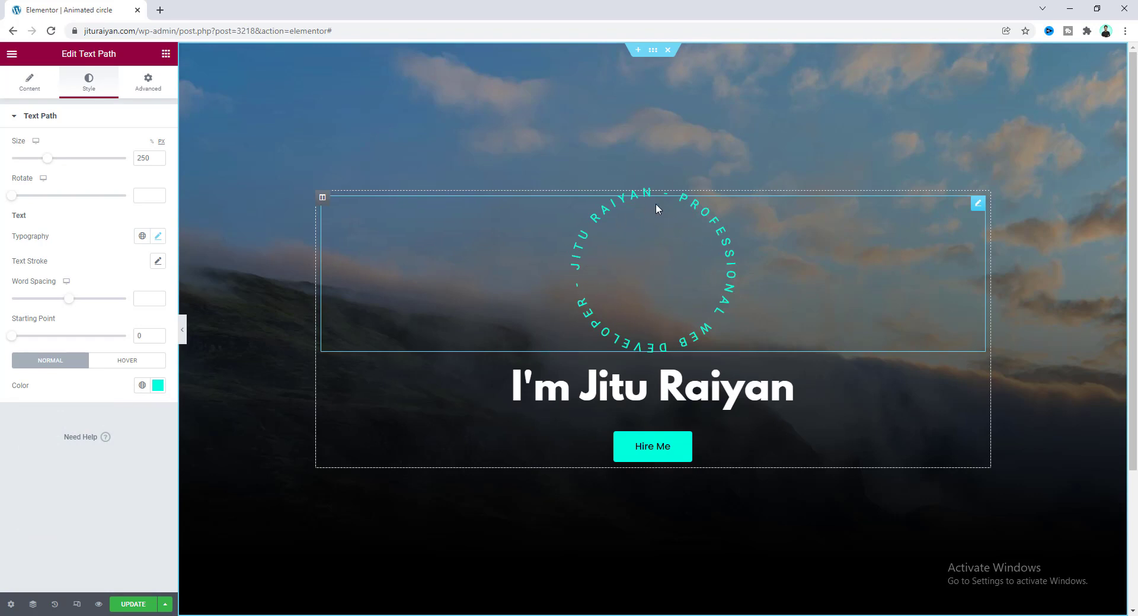
left_click(166, 55)
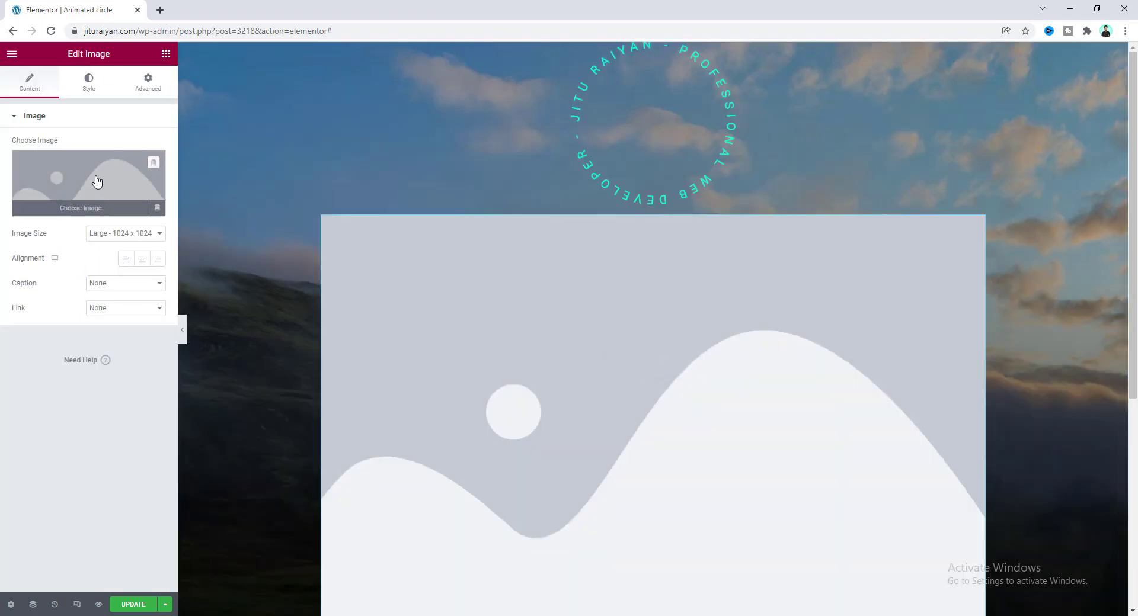
Step: Fill the Image widget with the smiling man in a hat photo from the Media Library
left_click(80, 208)
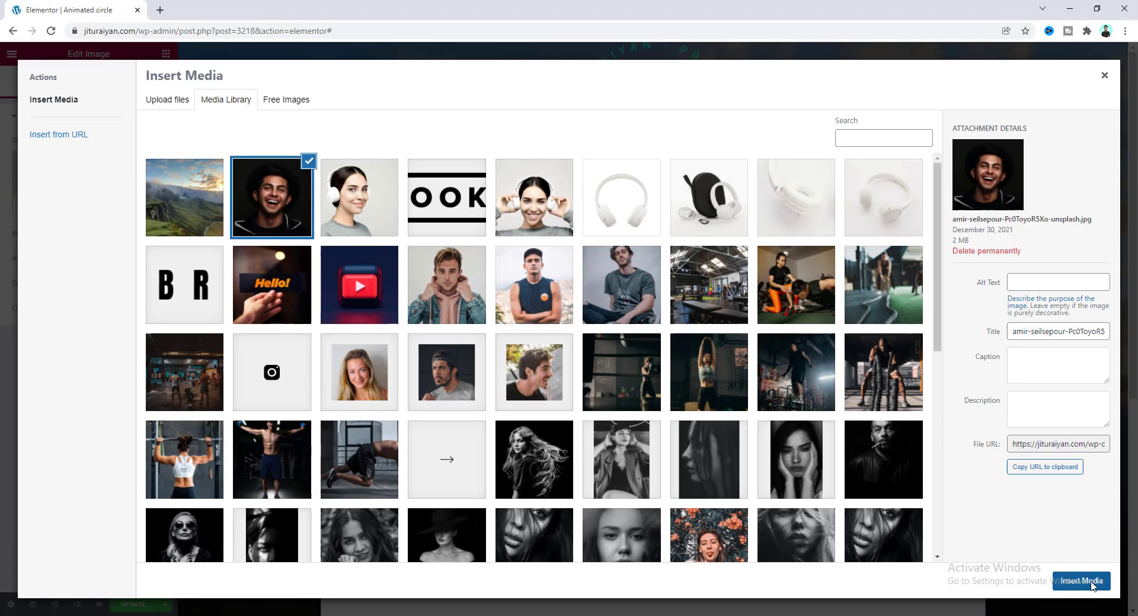
left_click(1081, 581)
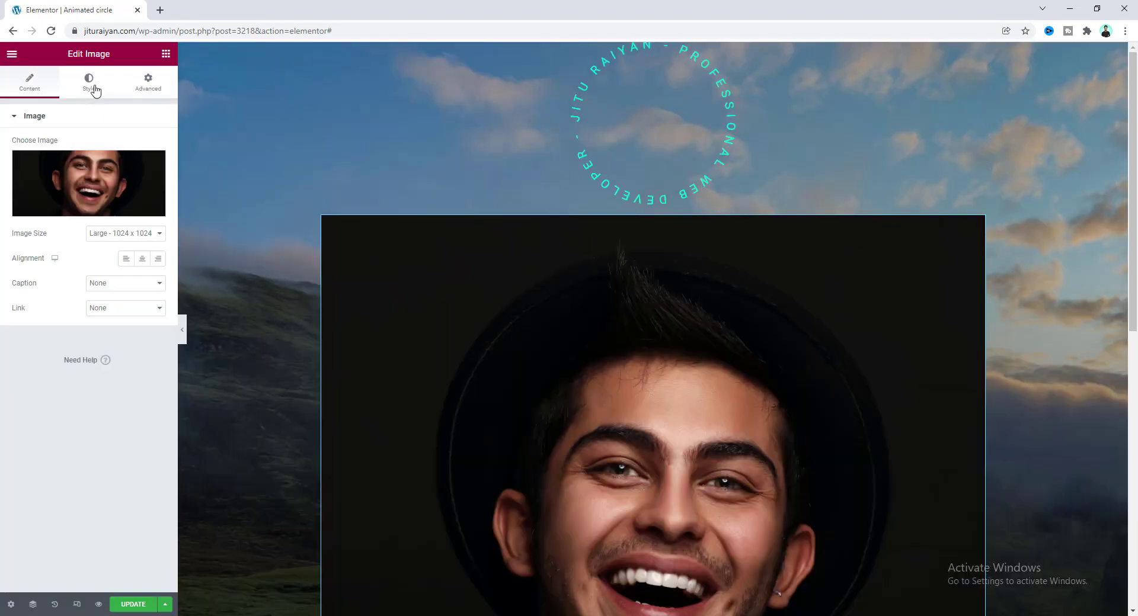
left_click(89, 82)
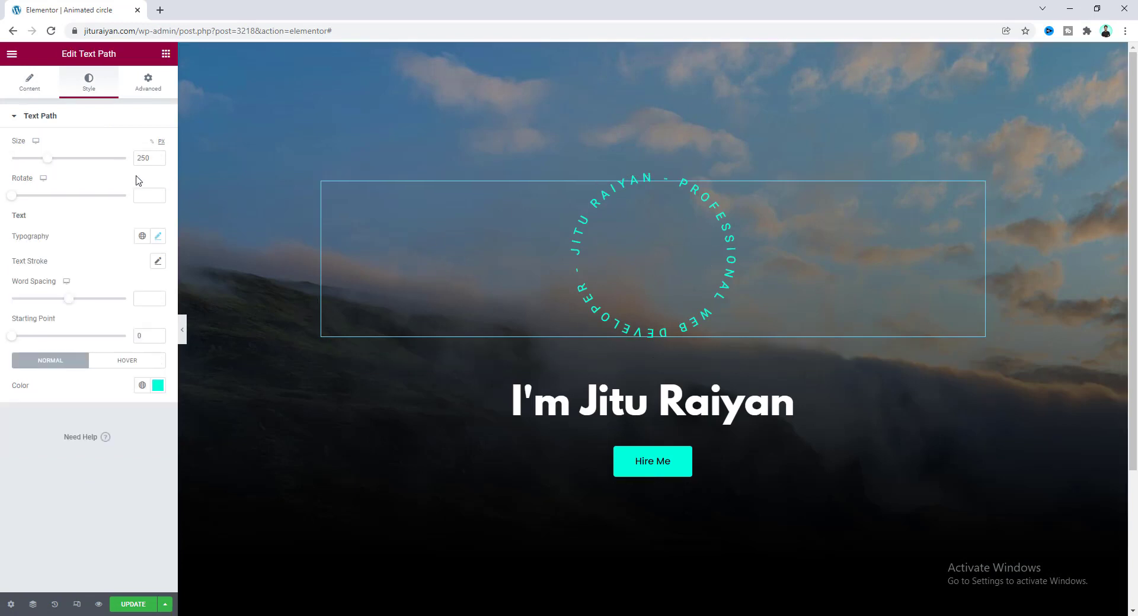
Step: Begin adjusting the photo's dimensions in the Image Style settings
left_click(149, 158)
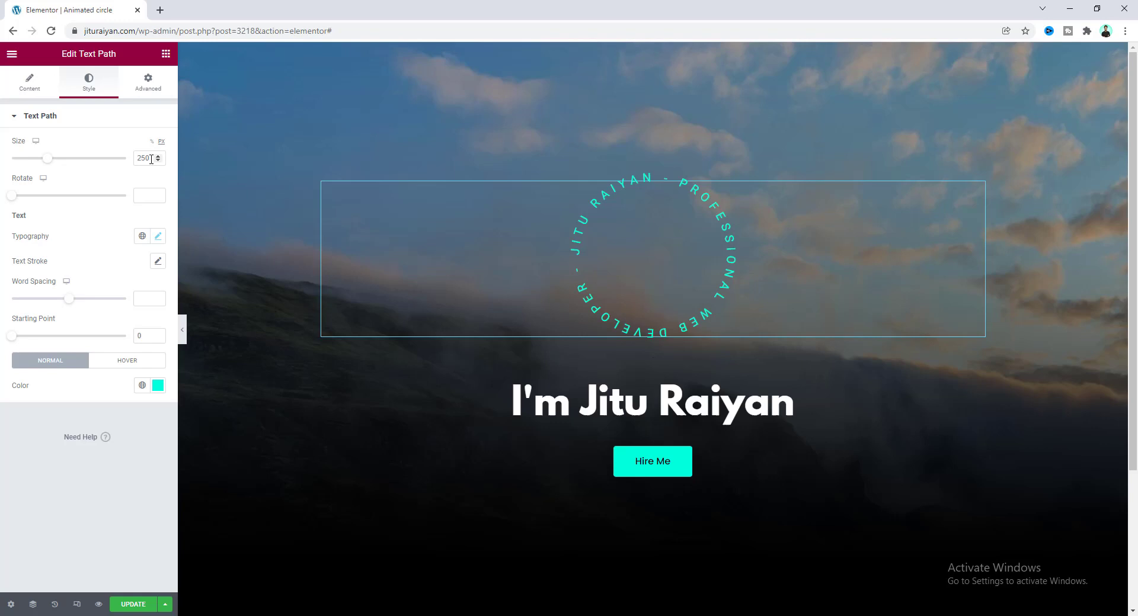
left_click(643, 194)
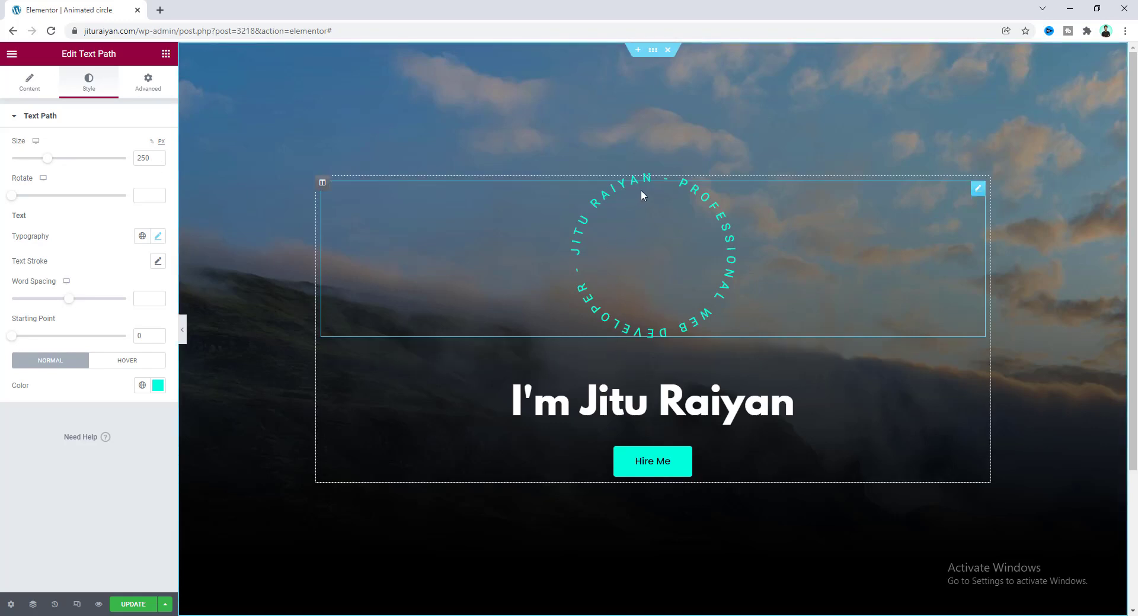
mouse_move(651, 253)
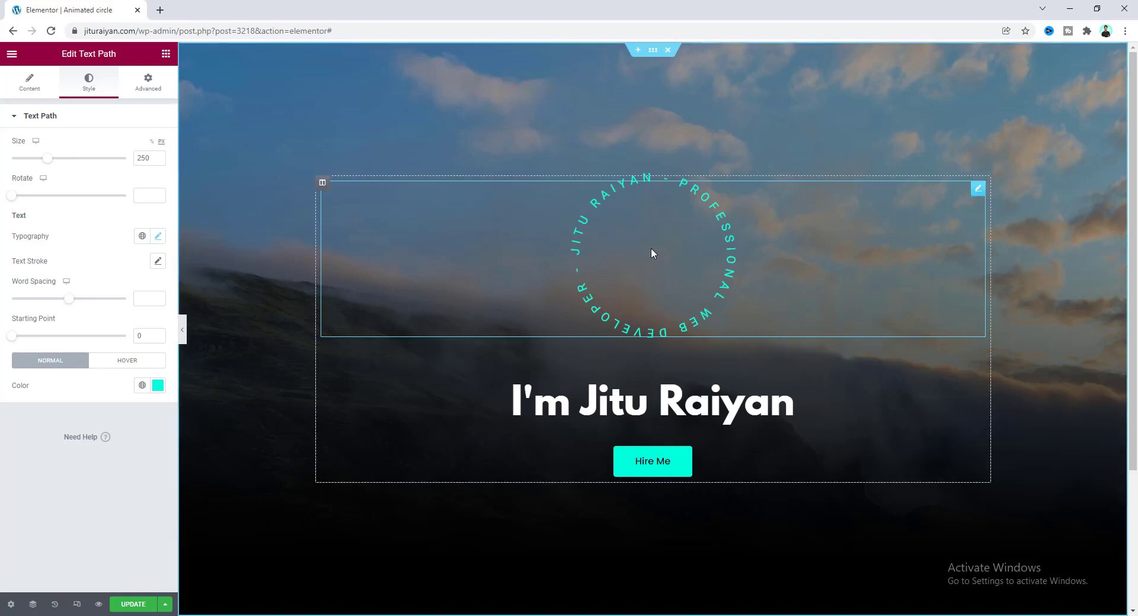
left_click(652, 356)
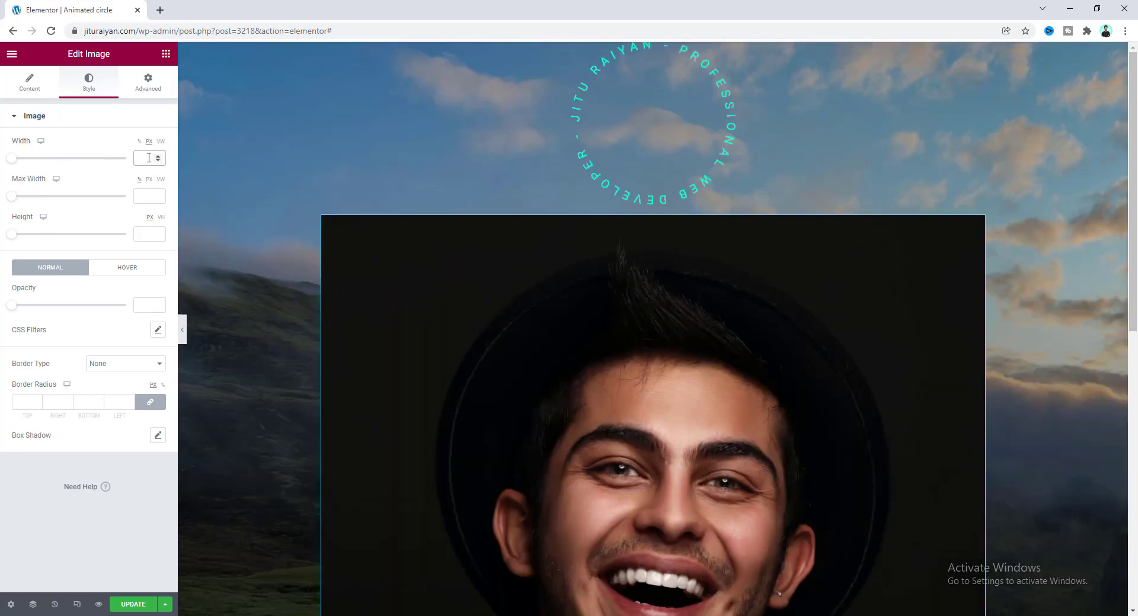
Step: Make the photo a 220 by 220 px square with Object Fit set to Cover
type("220")
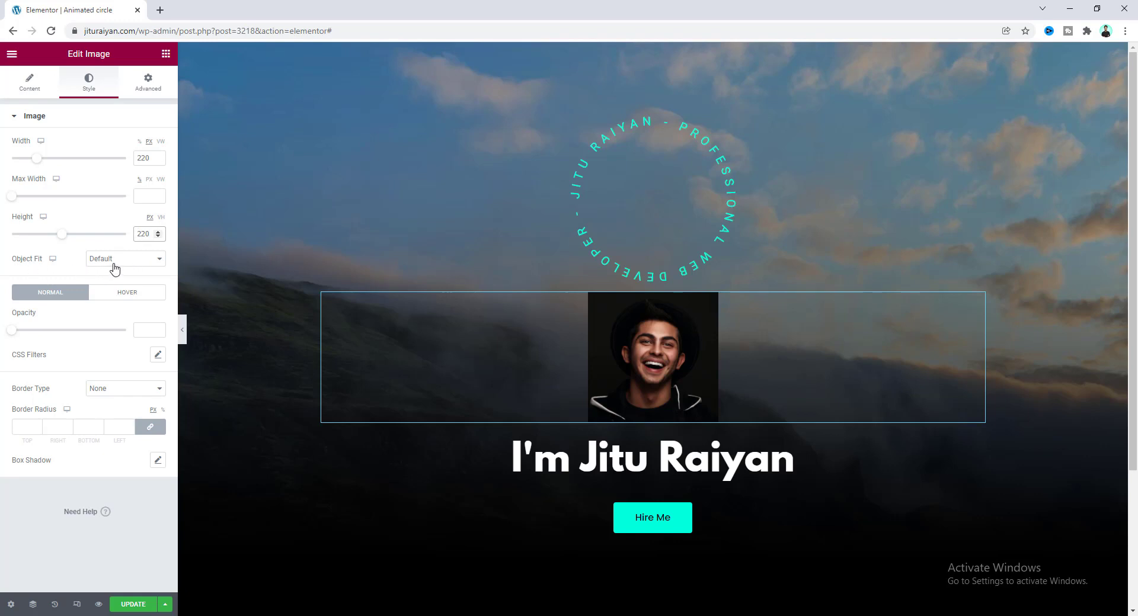
left_click(124, 259)
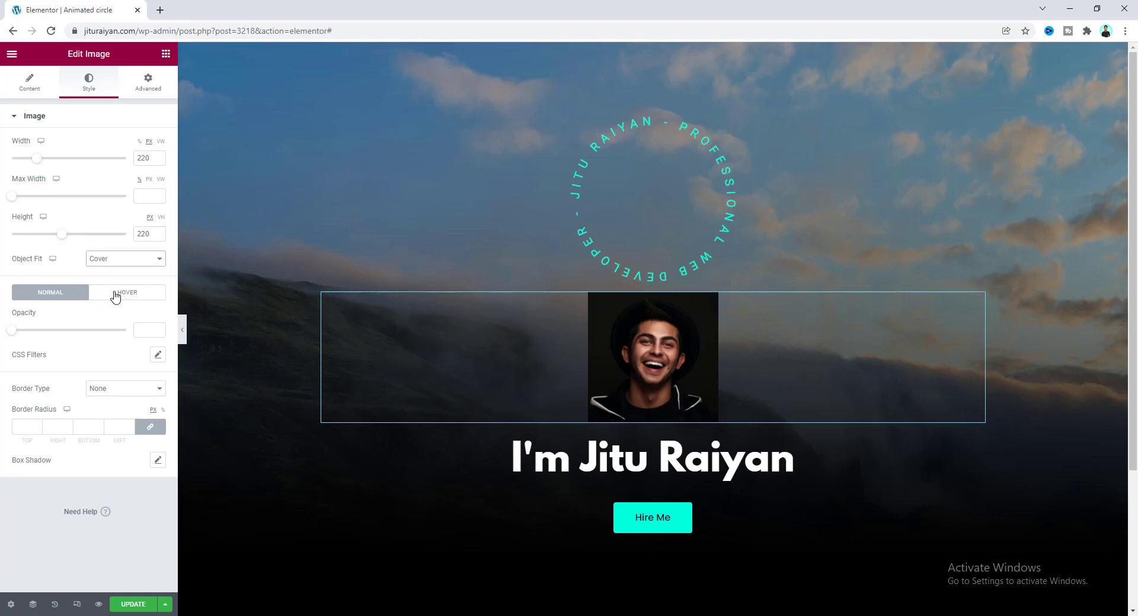
left_click(145, 157)
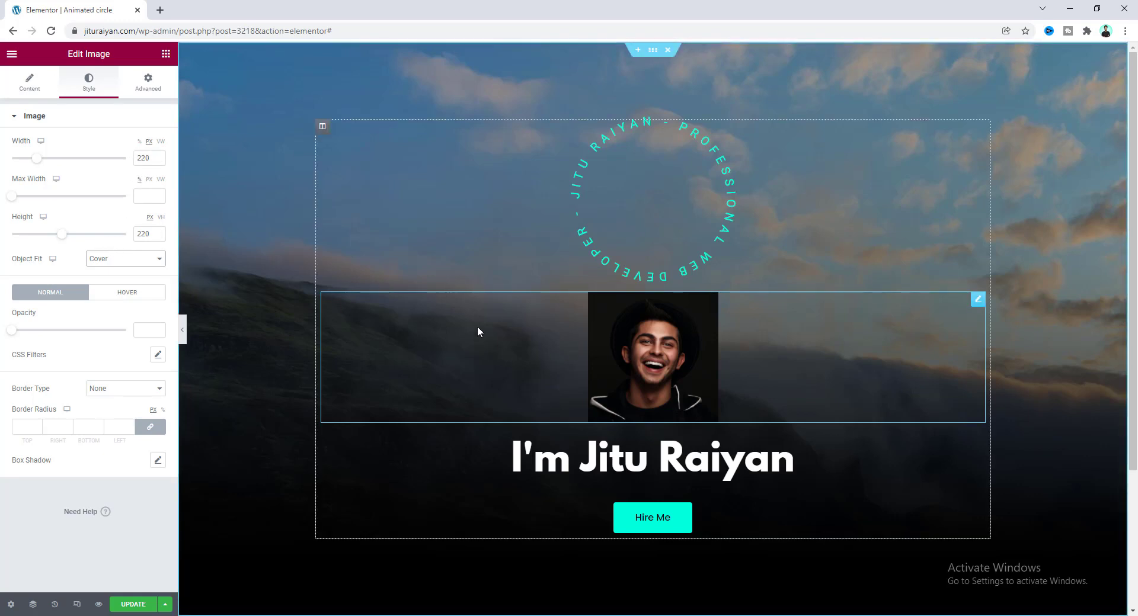
mouse_move(680, 362)
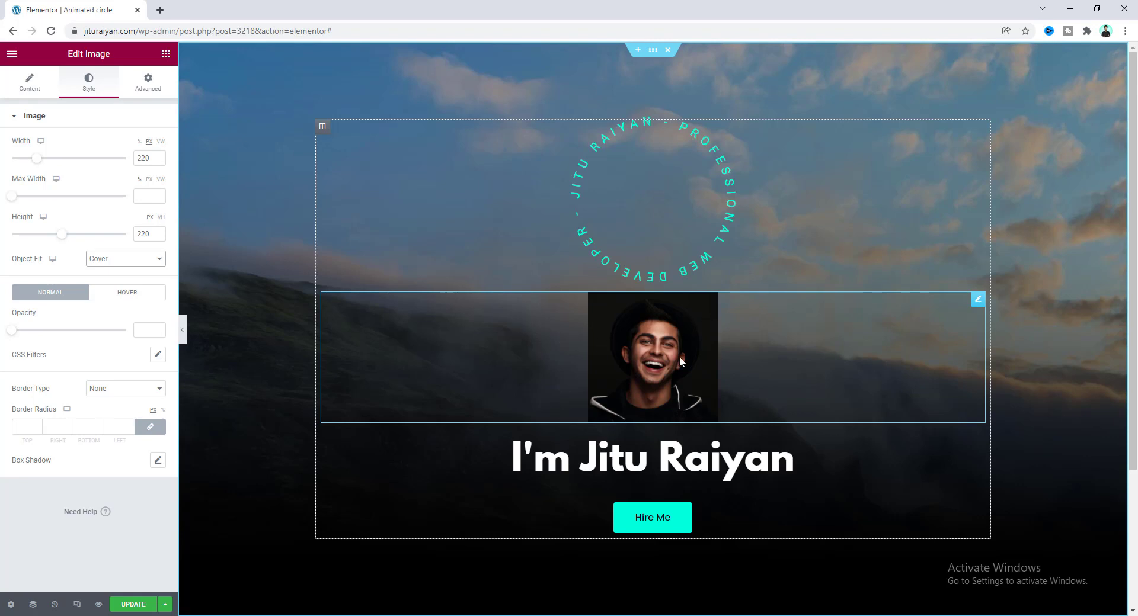
mouse_move(711, 331)
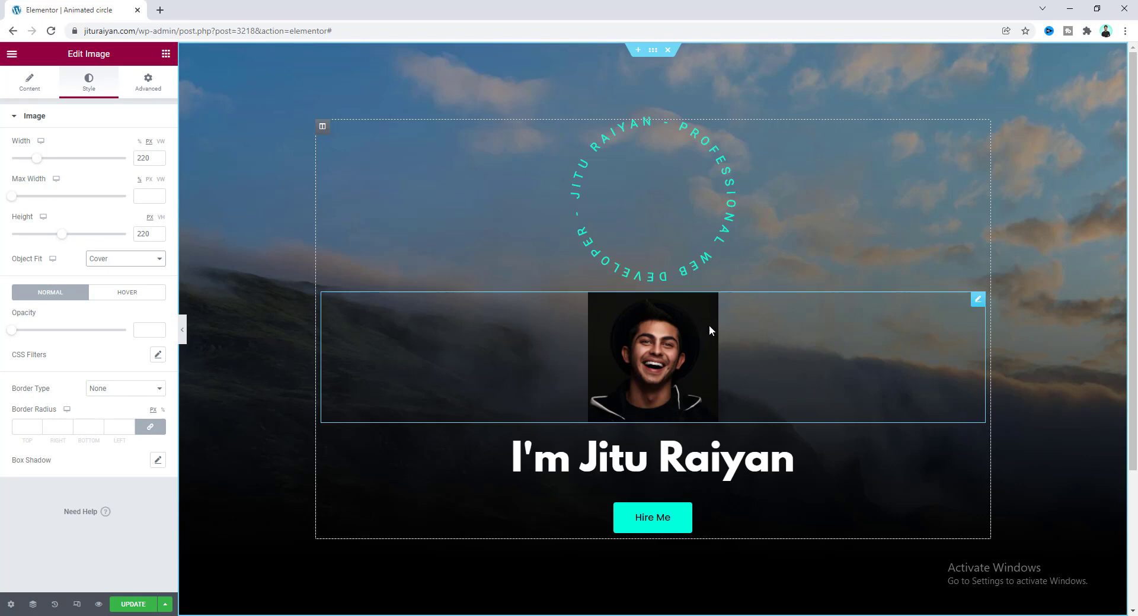
mouse_move(588, 377)
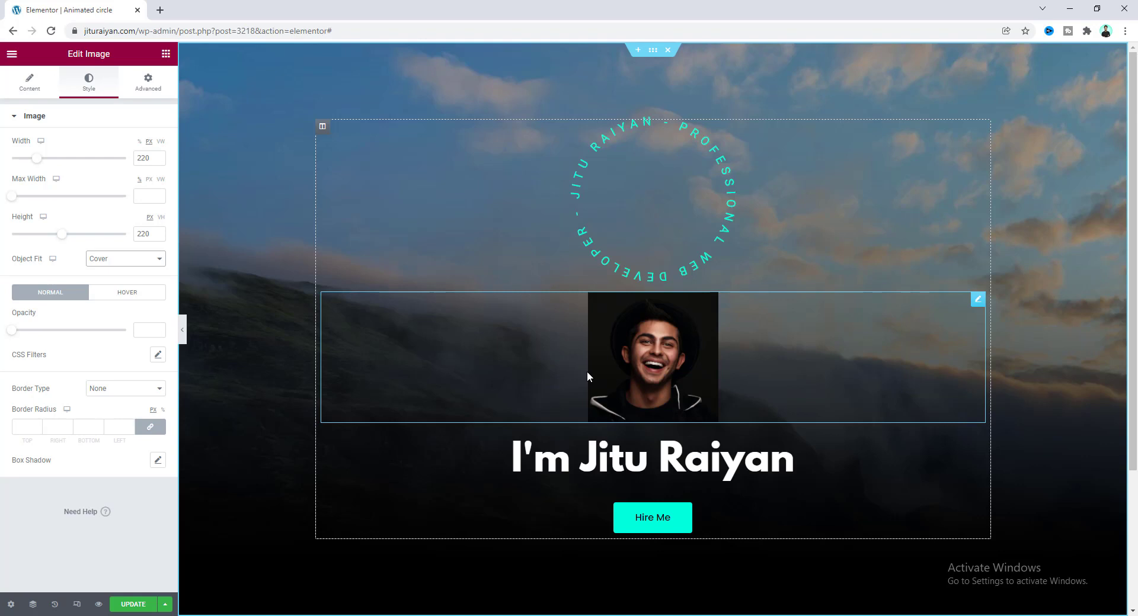
mouse_move(659, 341)
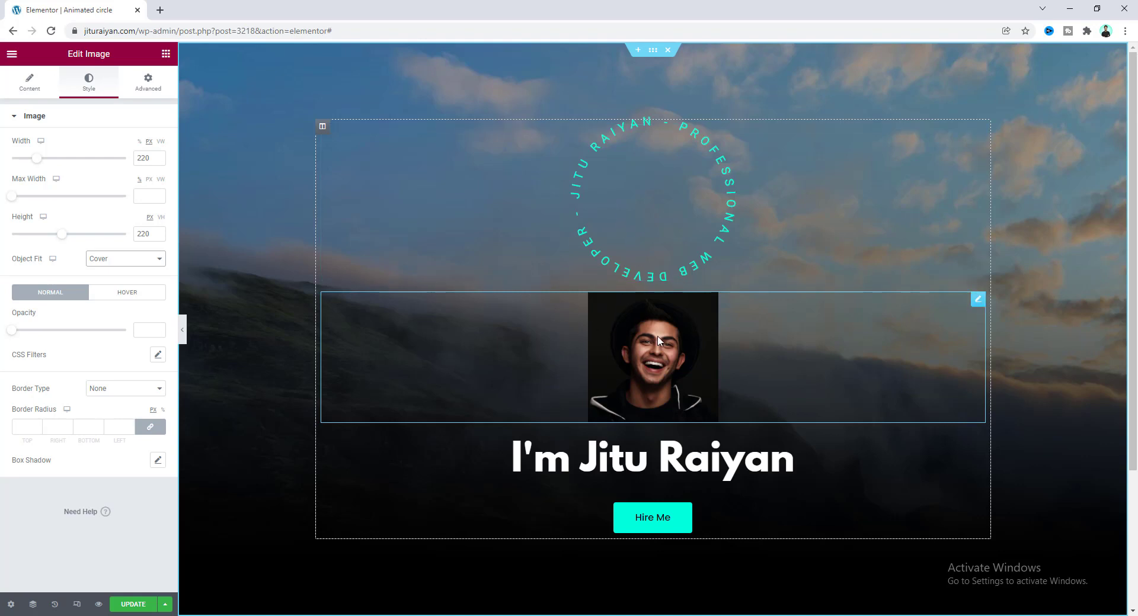
left_click(609, 225)
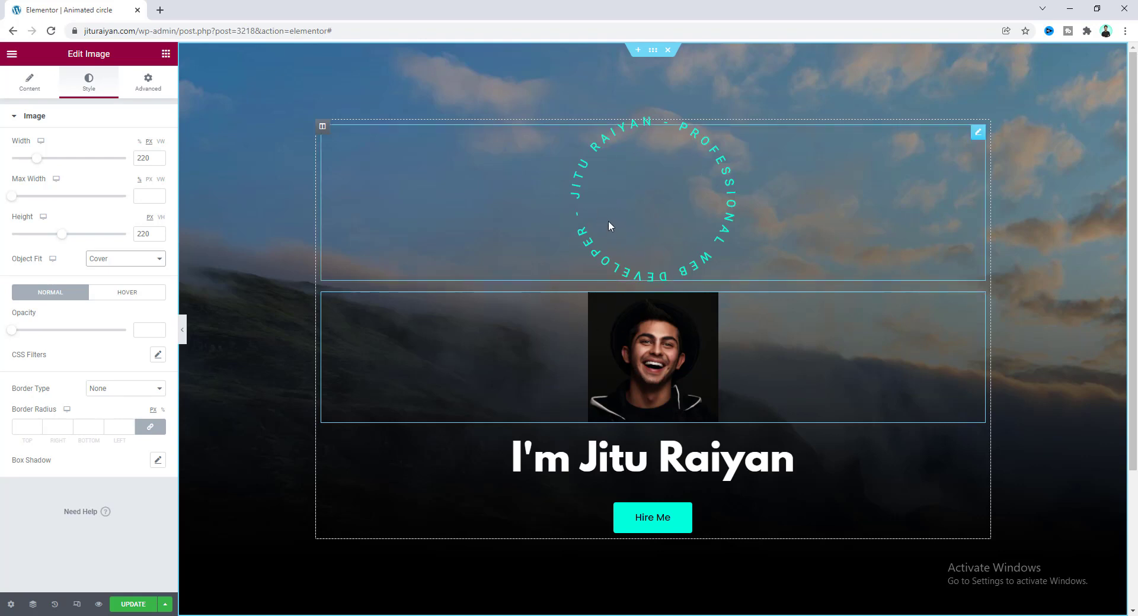
mouse_move(637, 149)
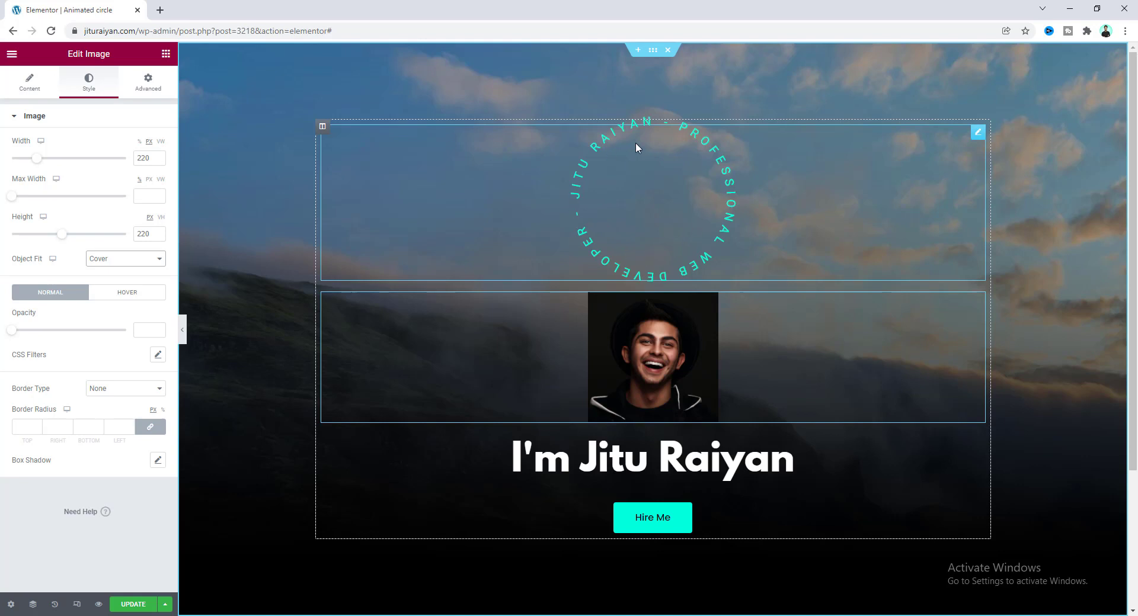
mouse_move(619, 211)
type("100")
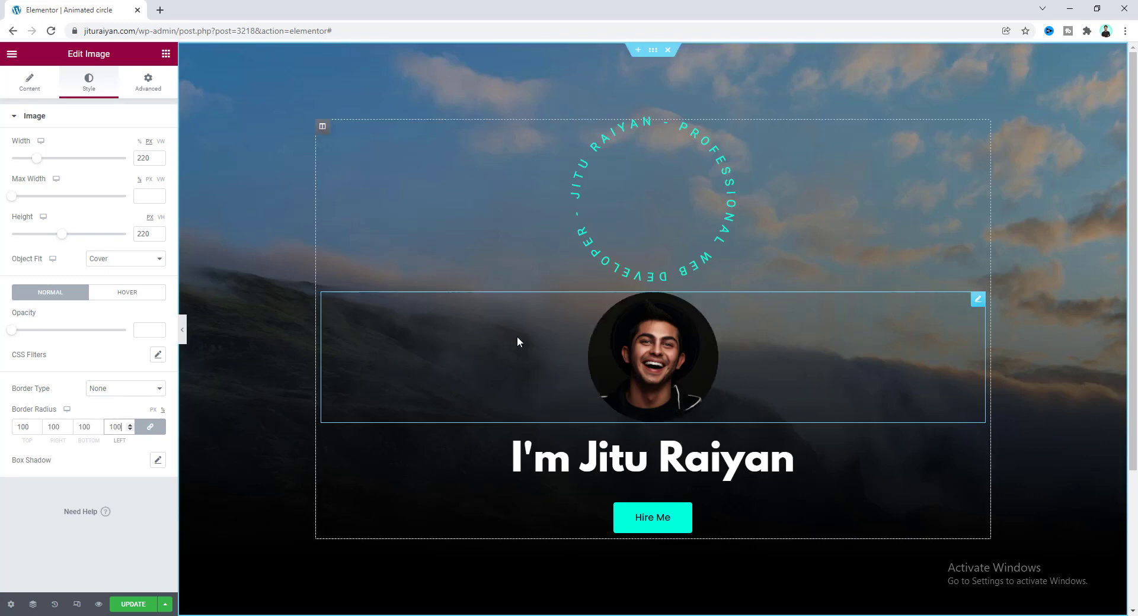
Step: Set Border Radius 100 on all corners so the photo becomes a circle
left_click(146, 82)
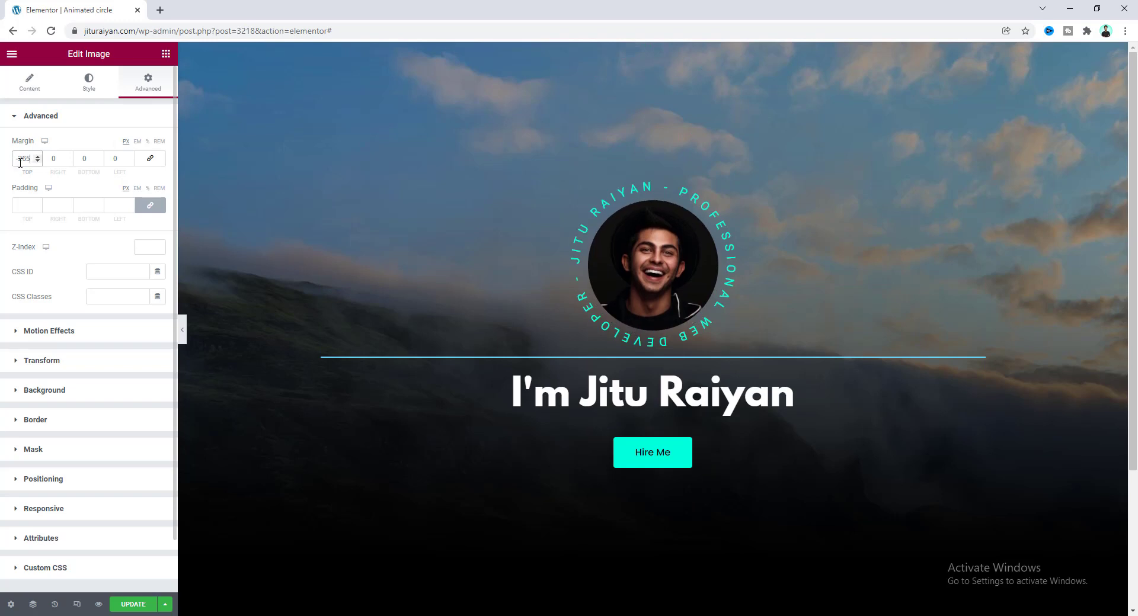
Step: Set the photo's top margin around -265 to -287 px, checking alignment with Show Path
type("-265")
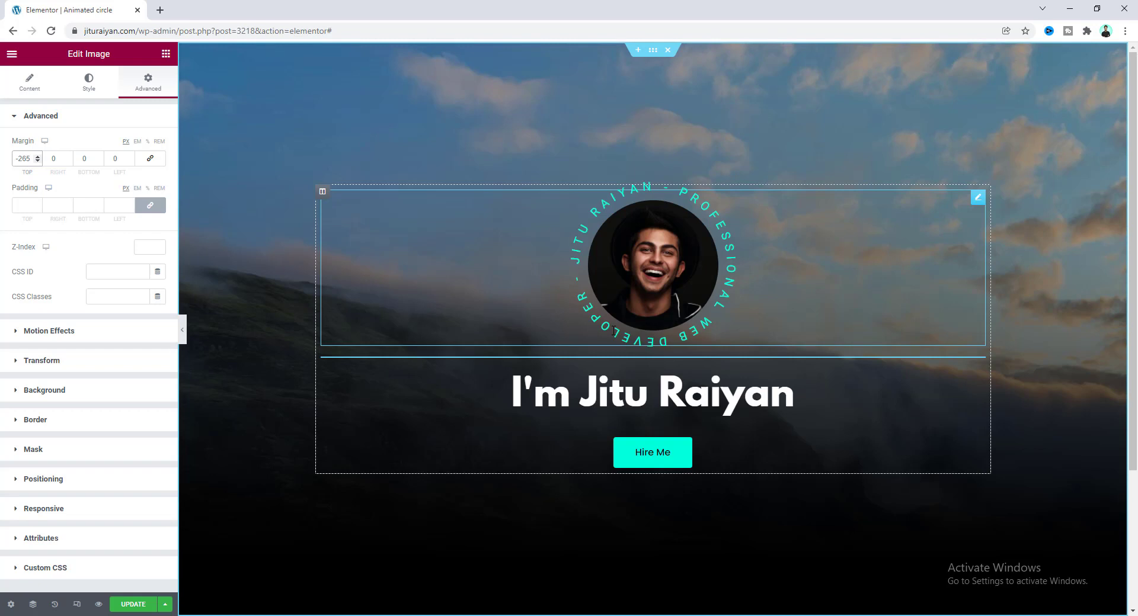
mouse_move(978, 197)
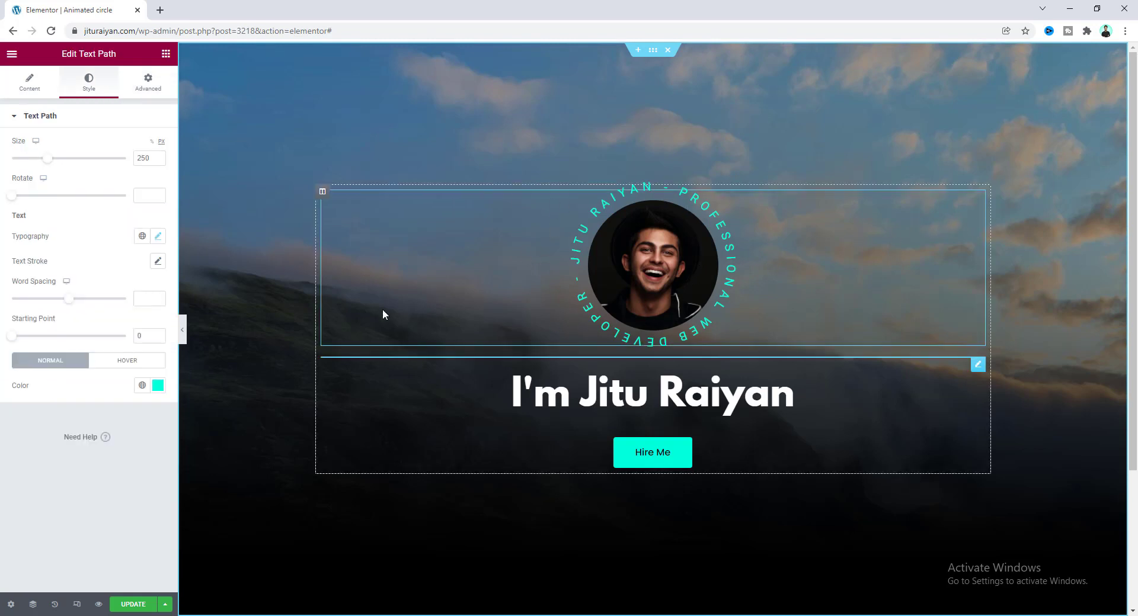
left_click(28, 79)
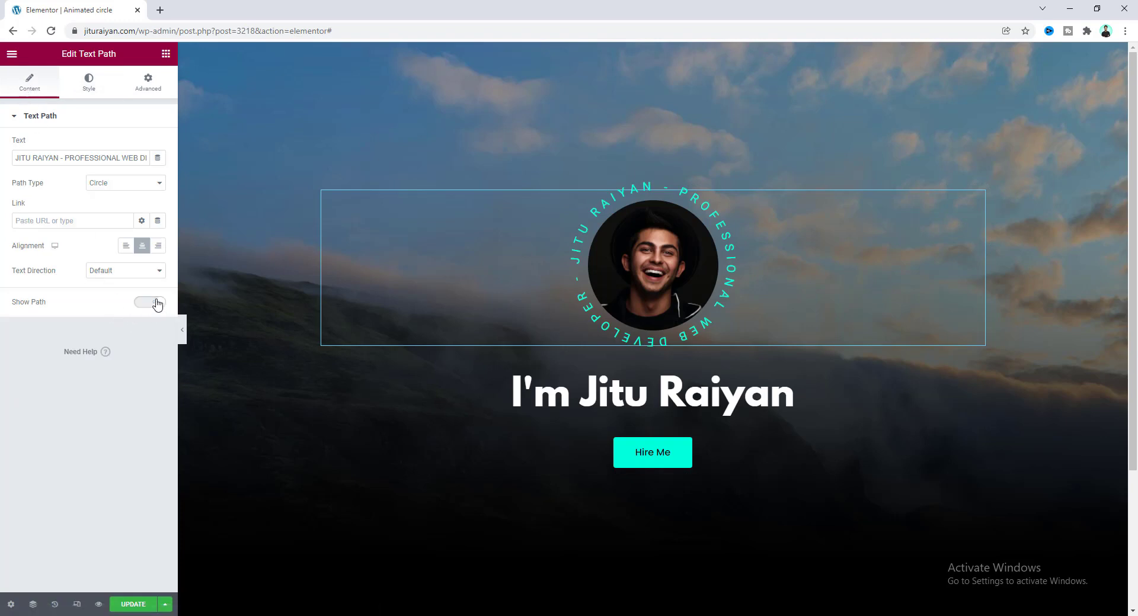
left_click(150, 302)
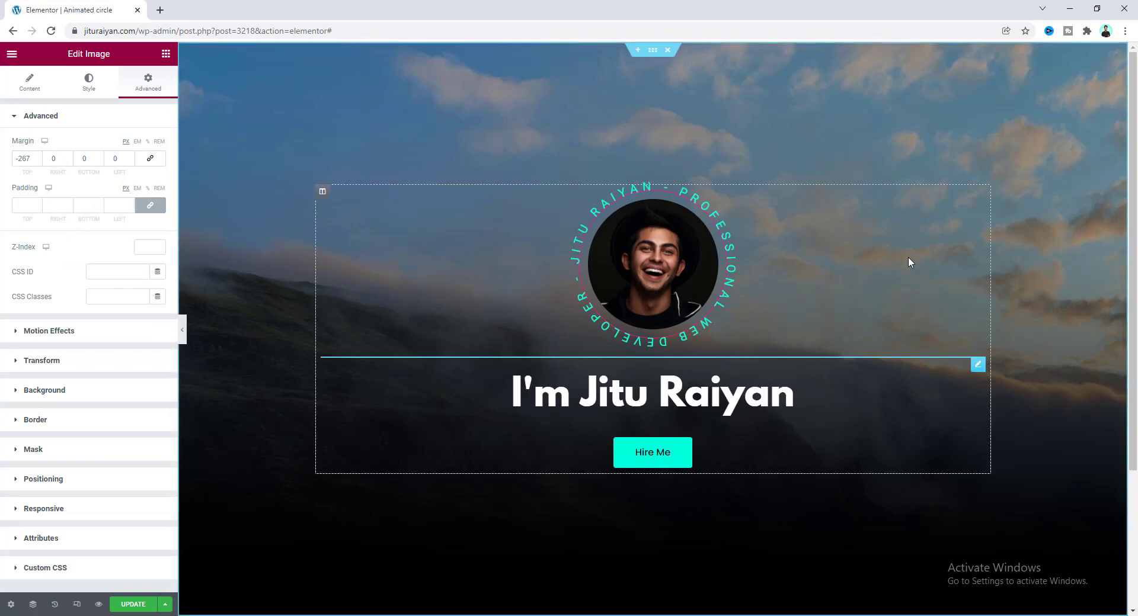
left_click(650, 260)
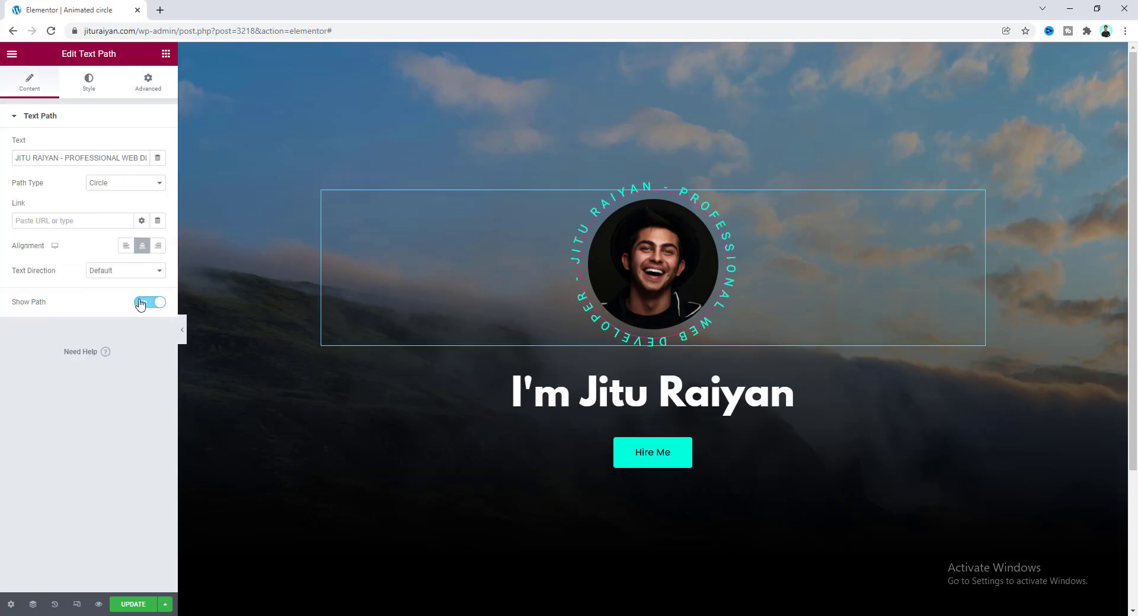
left_click(150, 302)
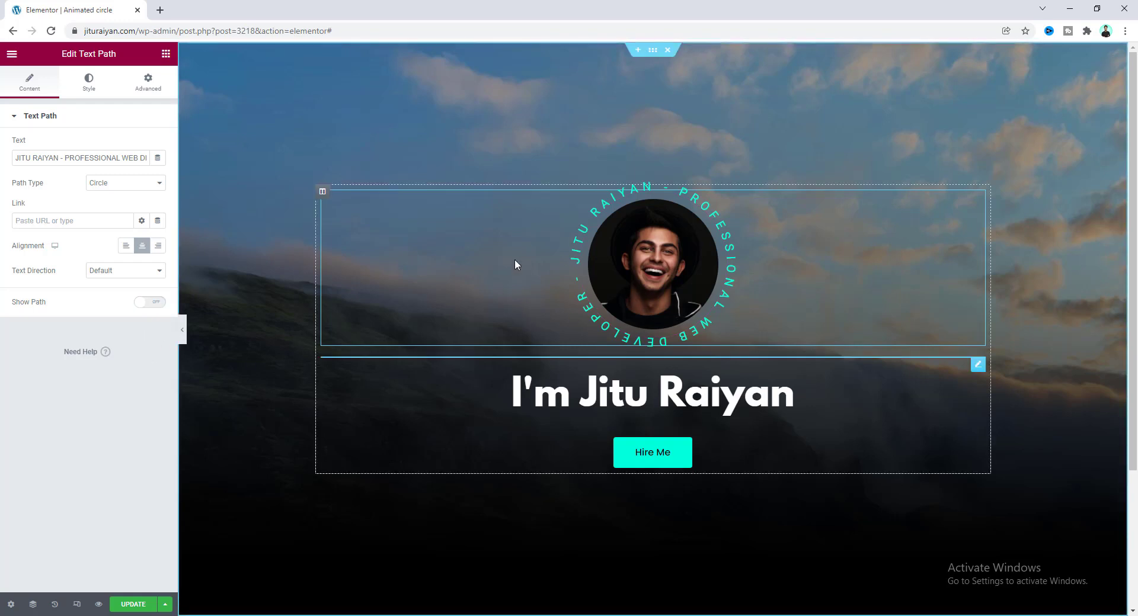
mouse_move(626, 306)
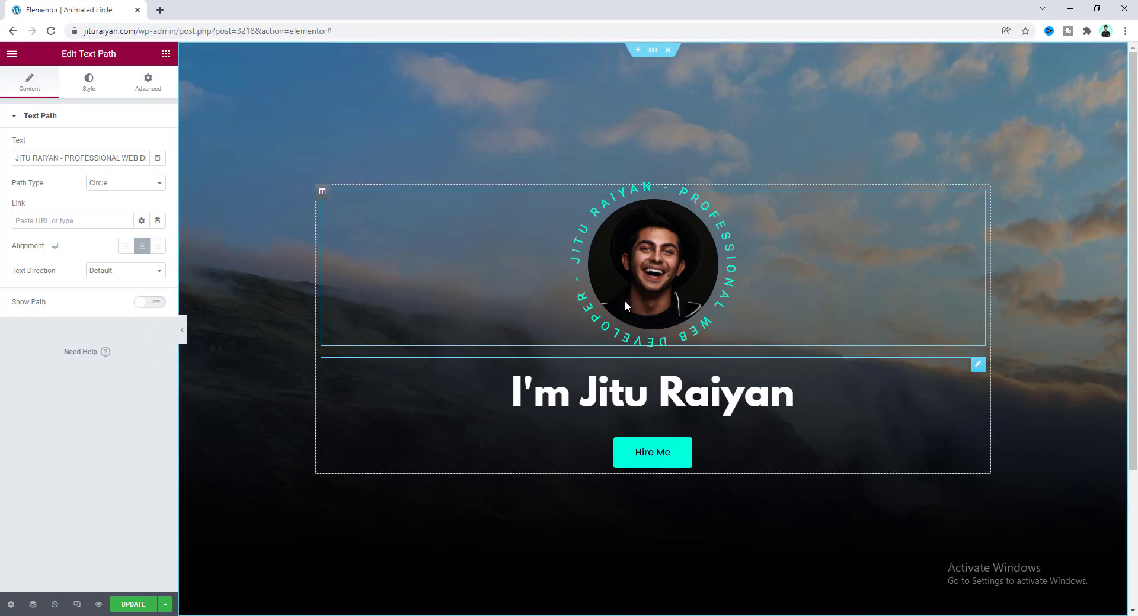
mouse_move(561, 283)
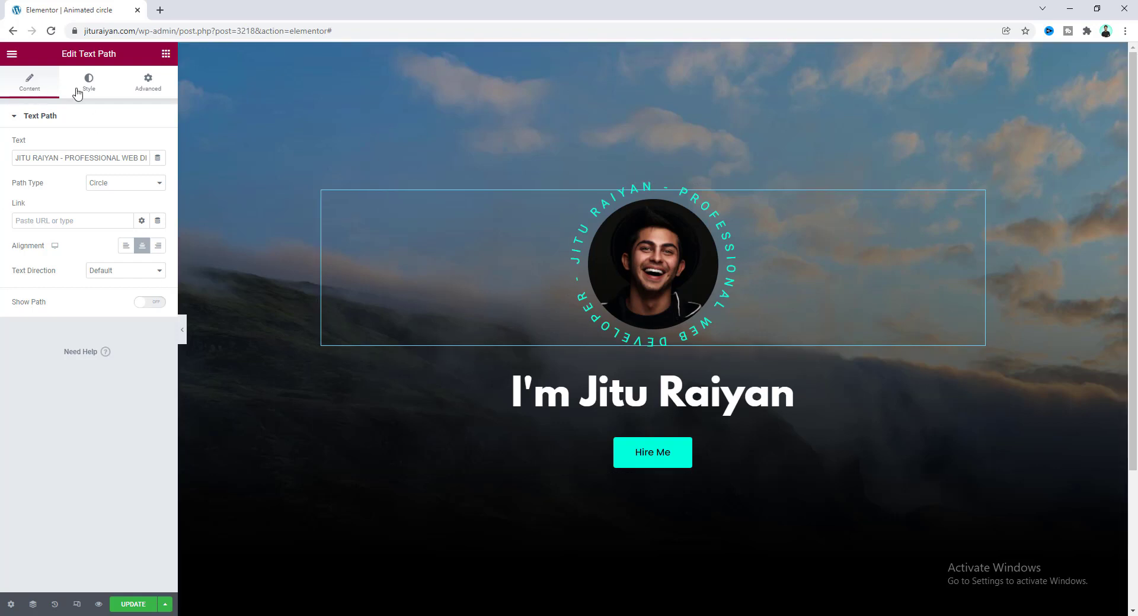
Step: Add Custom CSS rotating the text path SVG infinitely, adjusting duration from 20s to 30s
left_click(147, 82)
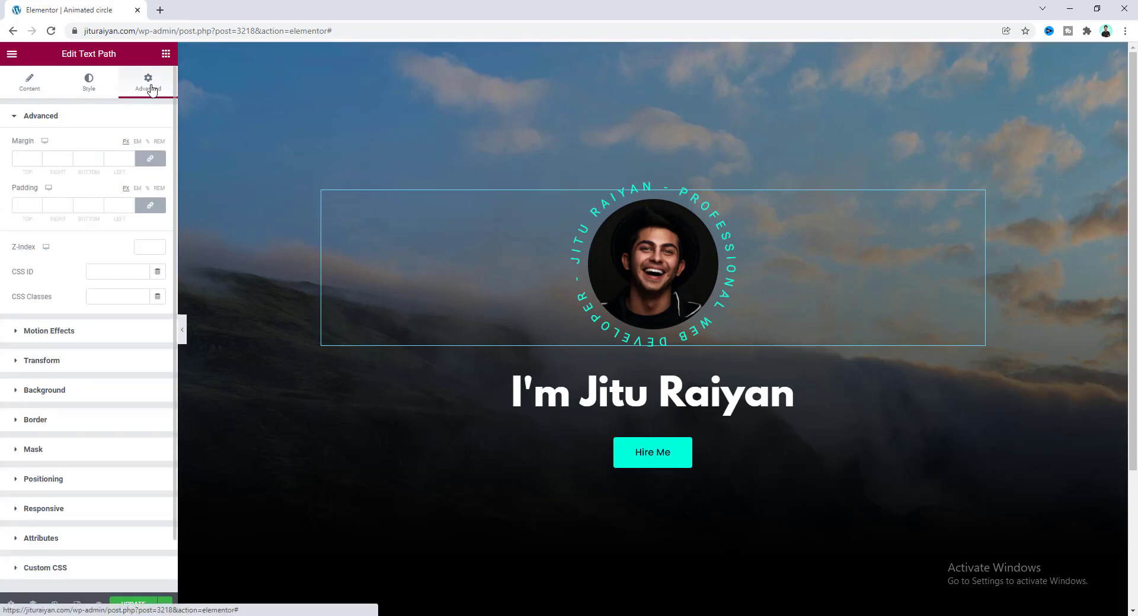
scroll("down", 3)
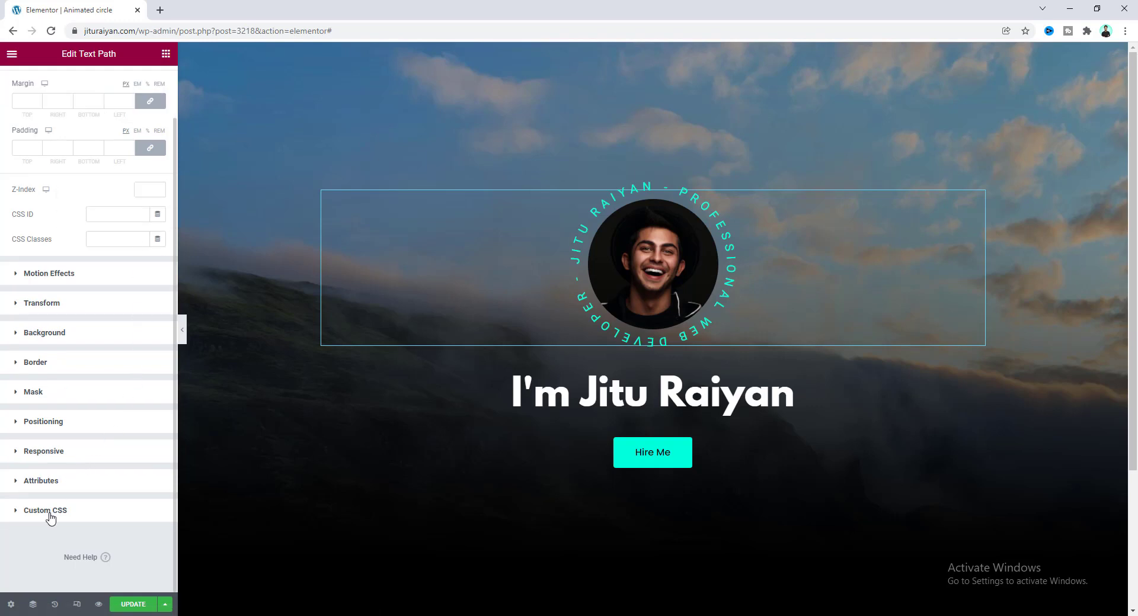
left_click(45, 510)
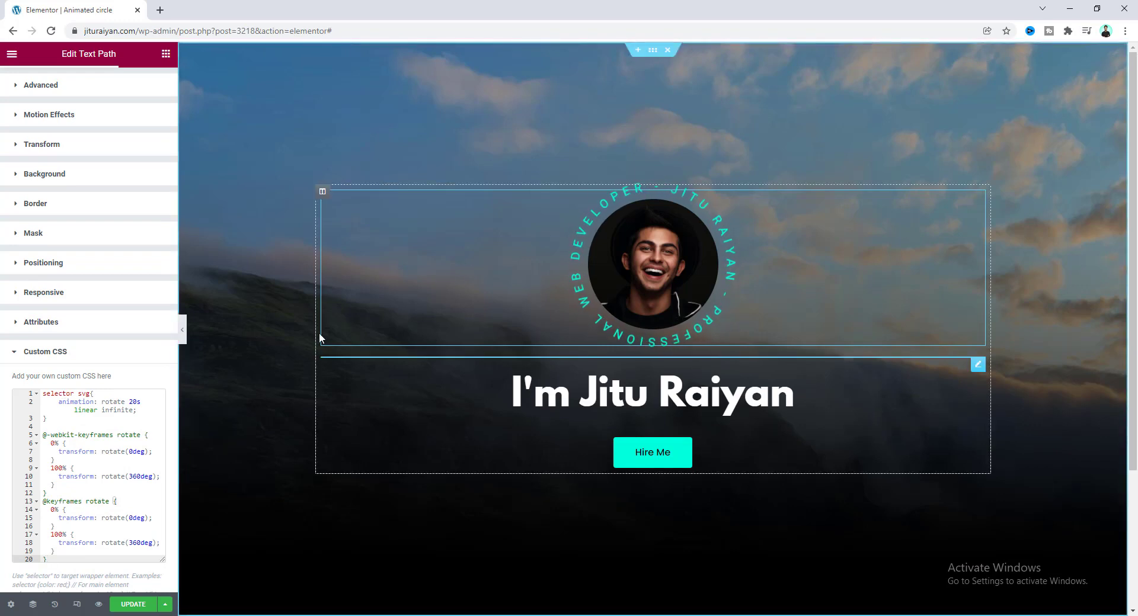
scroll("down", 3)
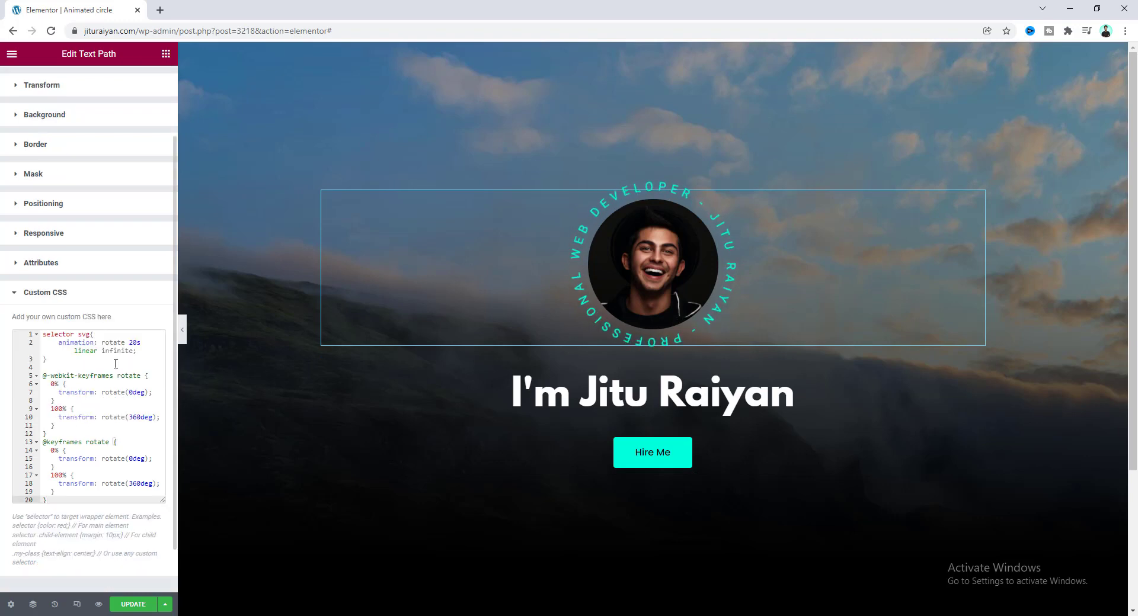
scroll("down", 3)
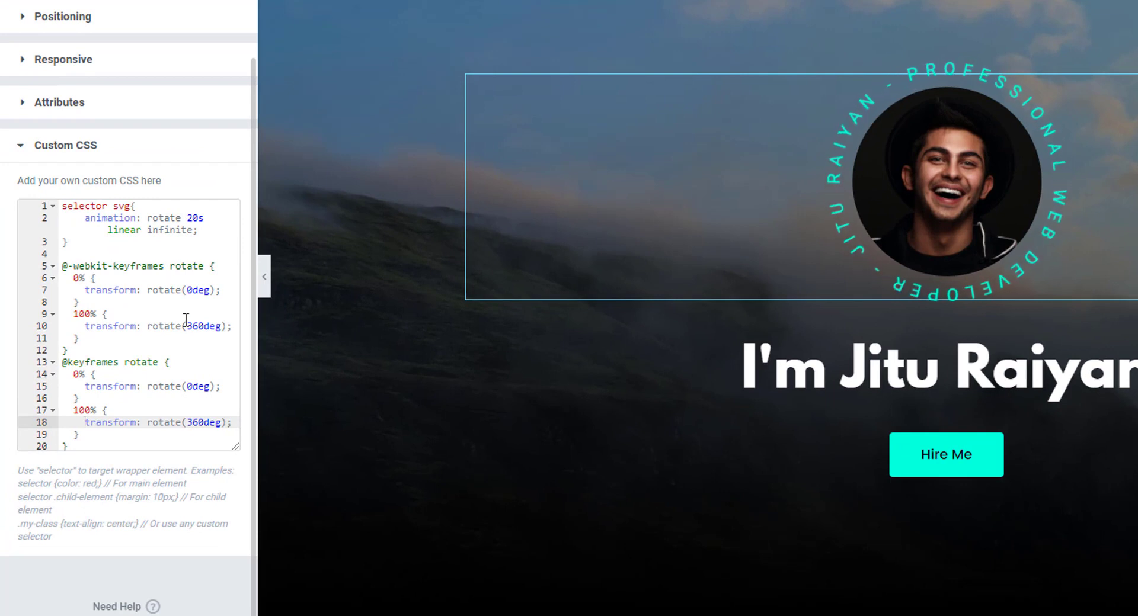
double_click(206, 326)
type("3")
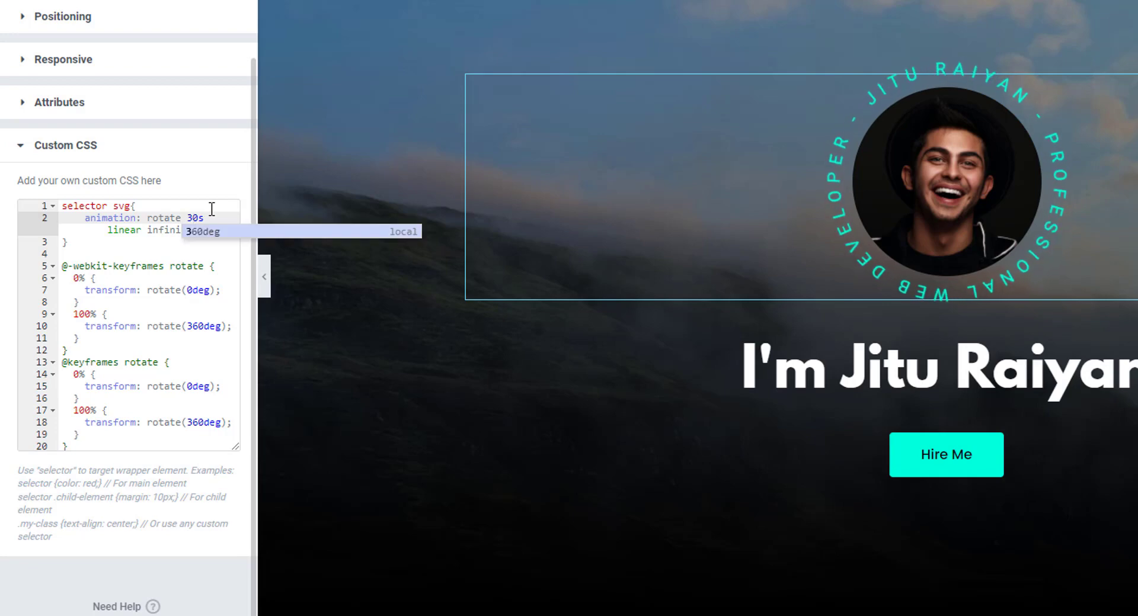
mouse_move(274, 177)
type("2")
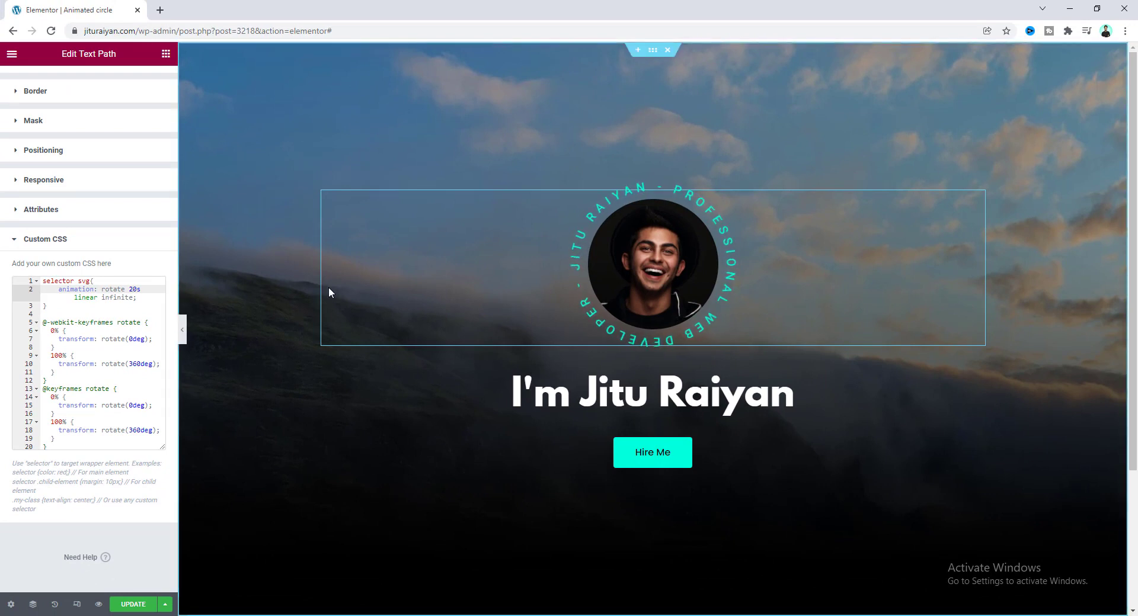
mouse_move(225, 337)
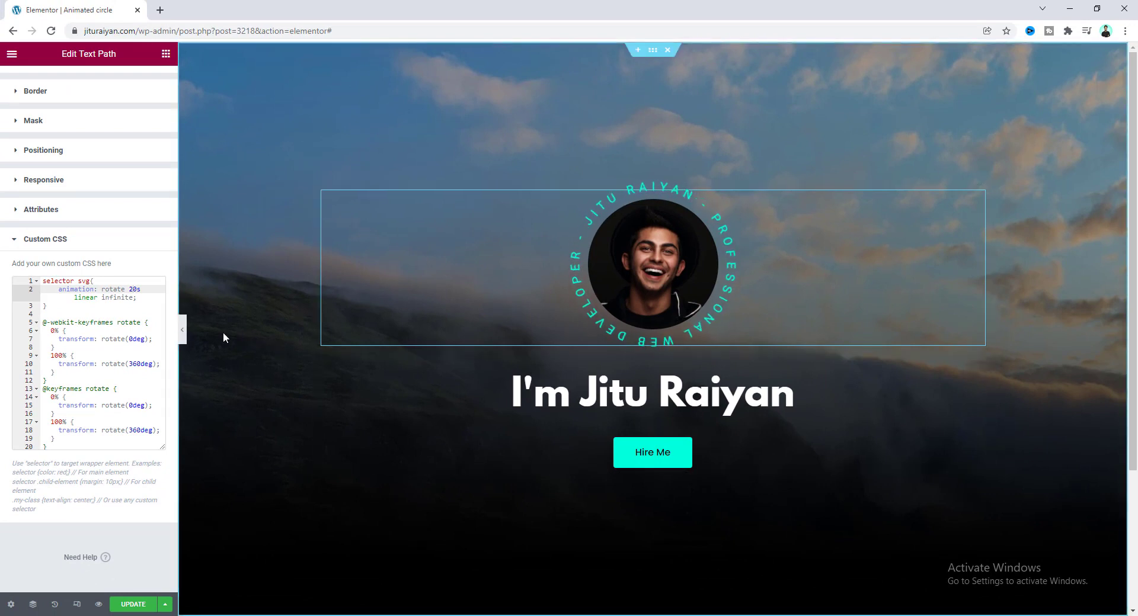
mouse_move(77, 604)
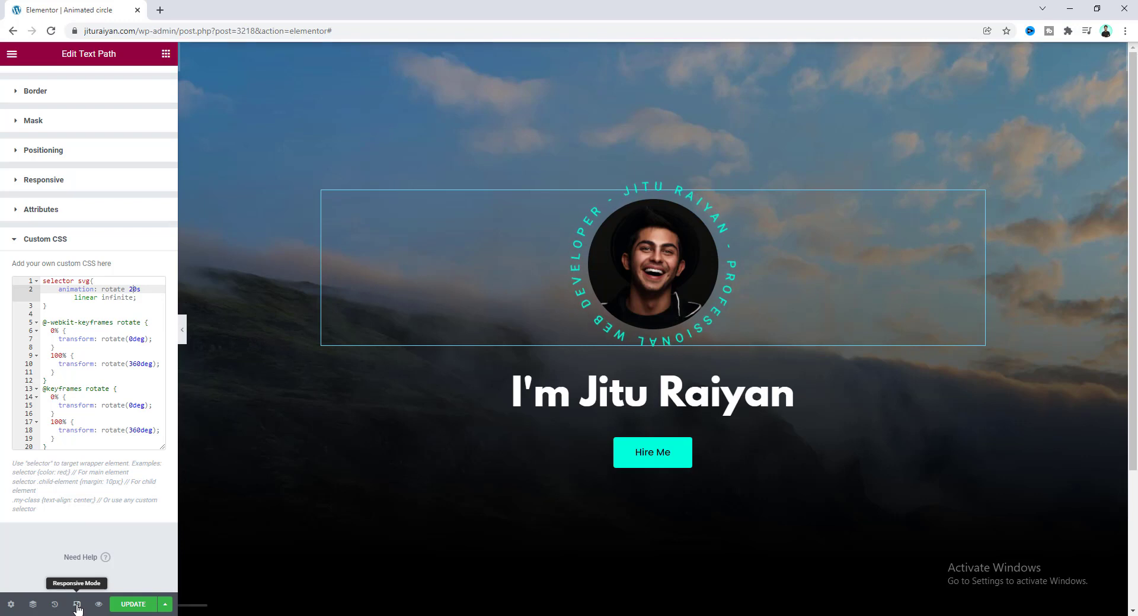
Step: Preview at tablet width and reduce the circular Text Path size so it rings the photo again
left_click(77, 604)
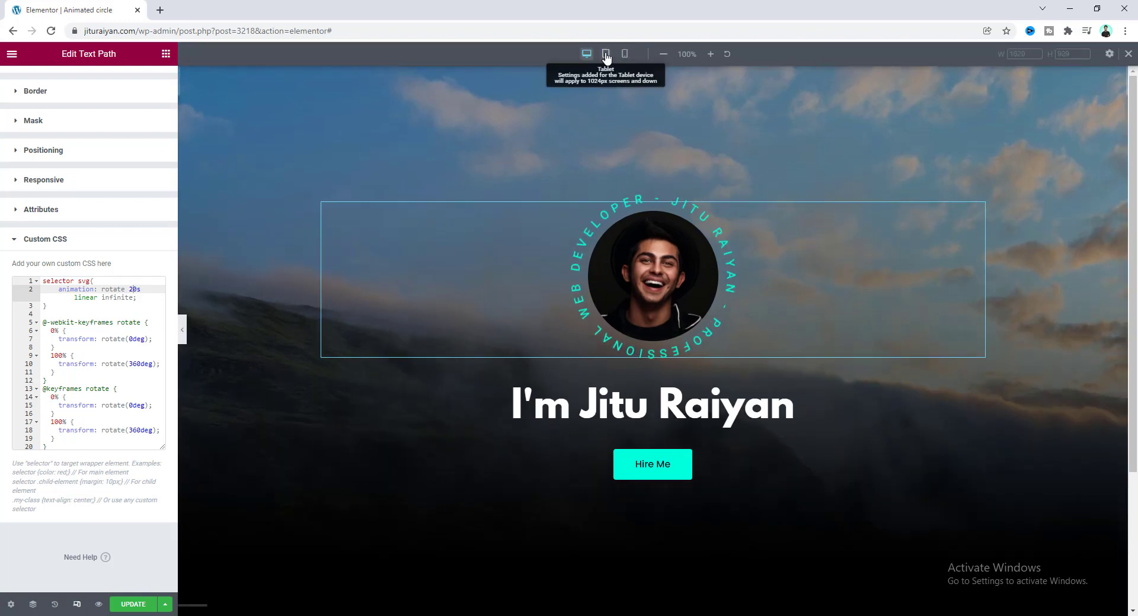
left_click(605, 53)
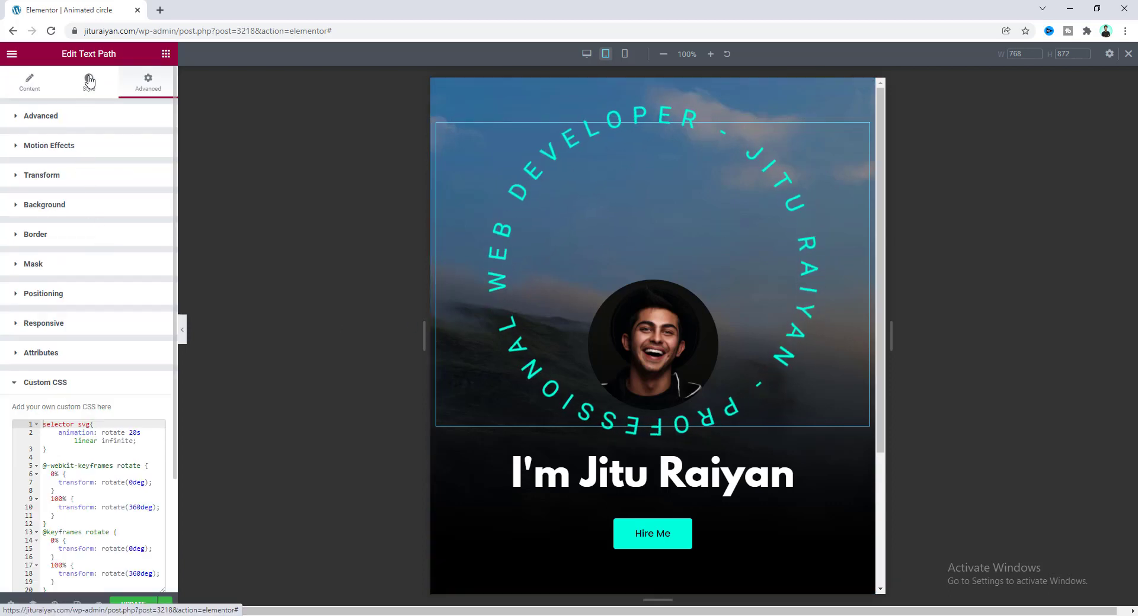
left_click(89, 82)
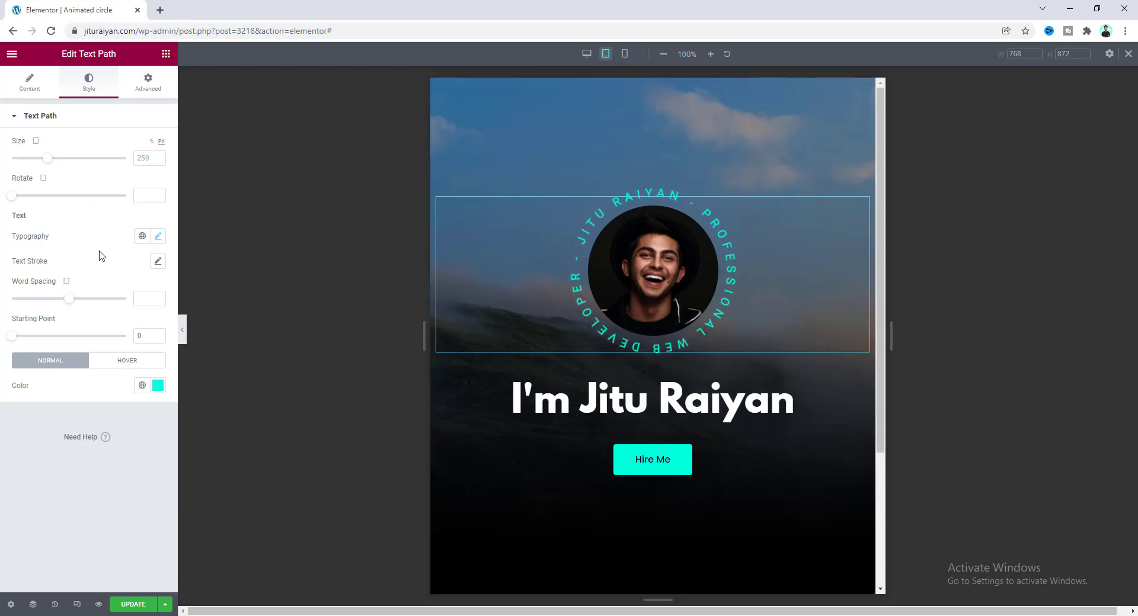
Step: At mobile width, give the photo Width 70 and Height 220 and adjust its top margin
left_click(624, 53)
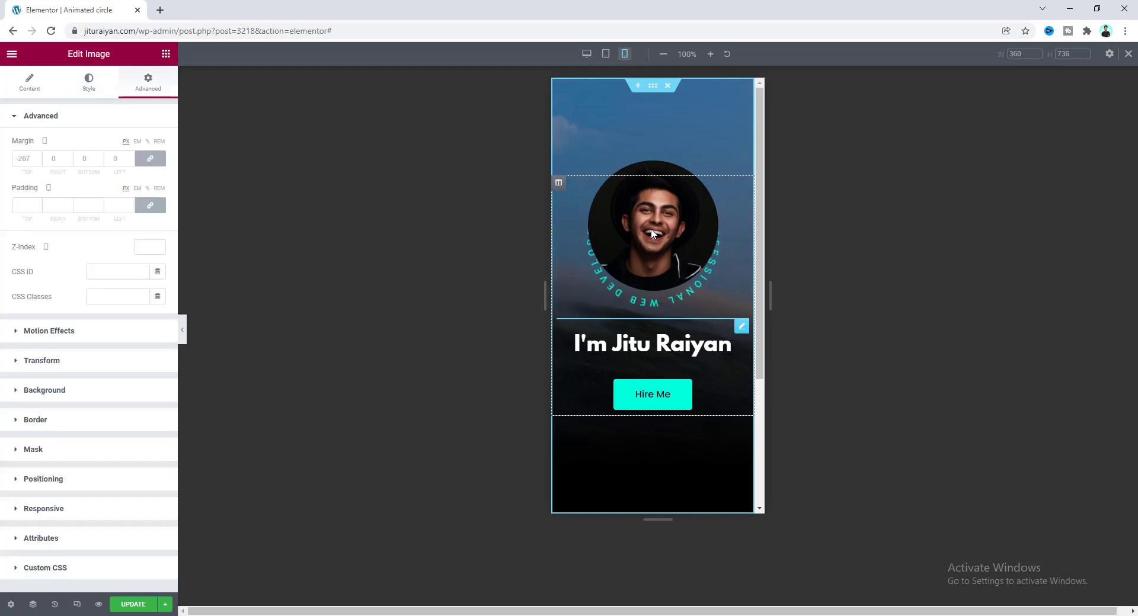
left_click(89, 81)
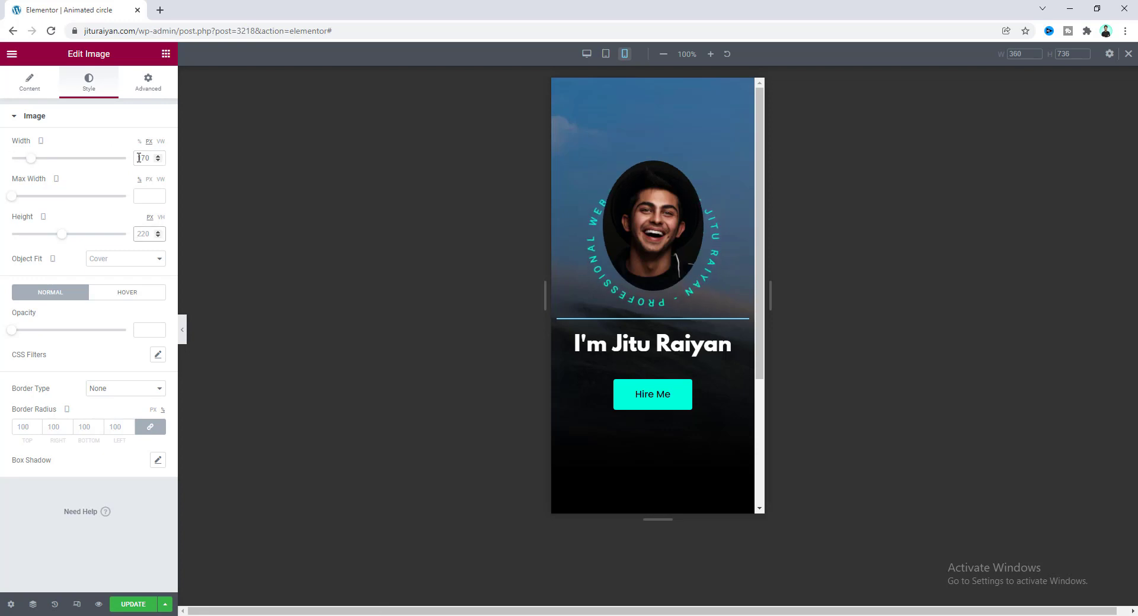
left_click(148, 82)
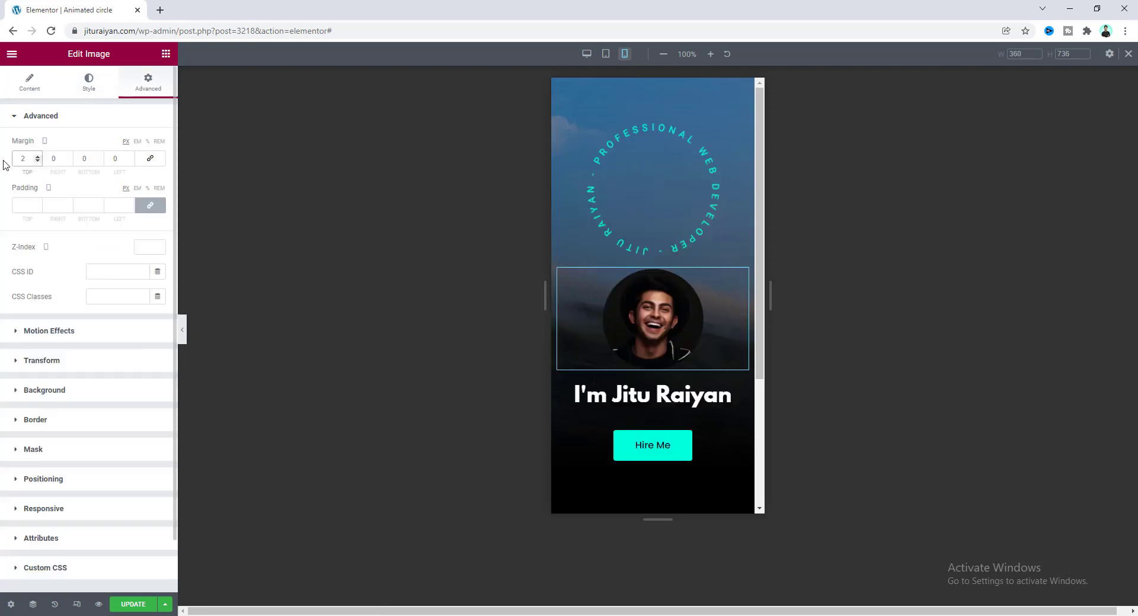